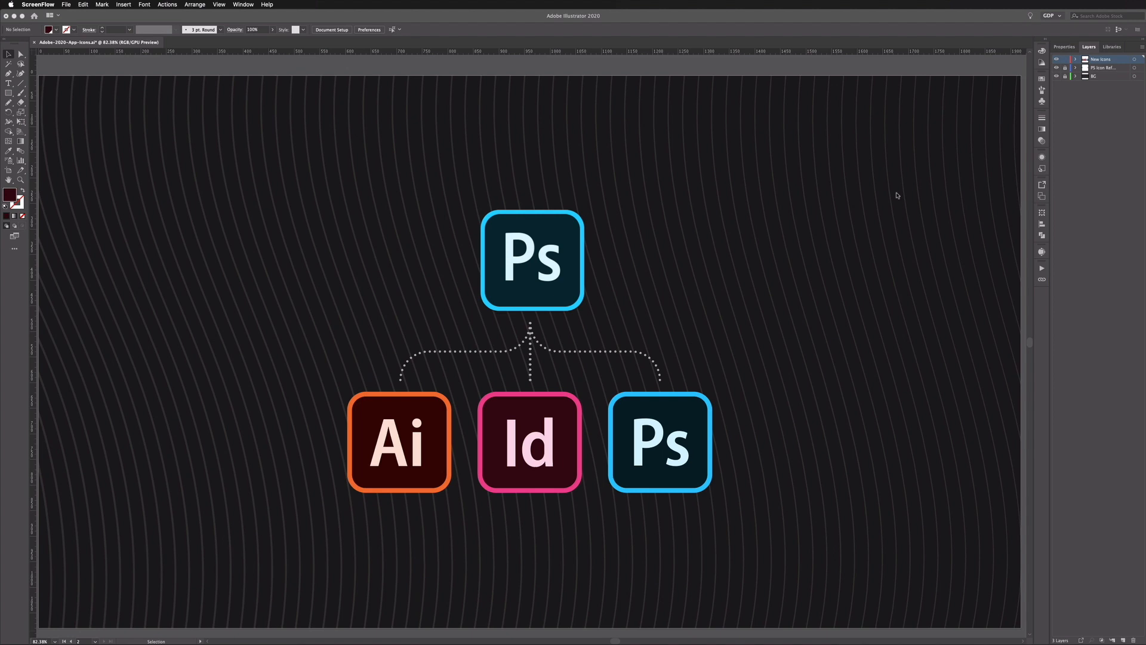
mouse_move(891, 195)
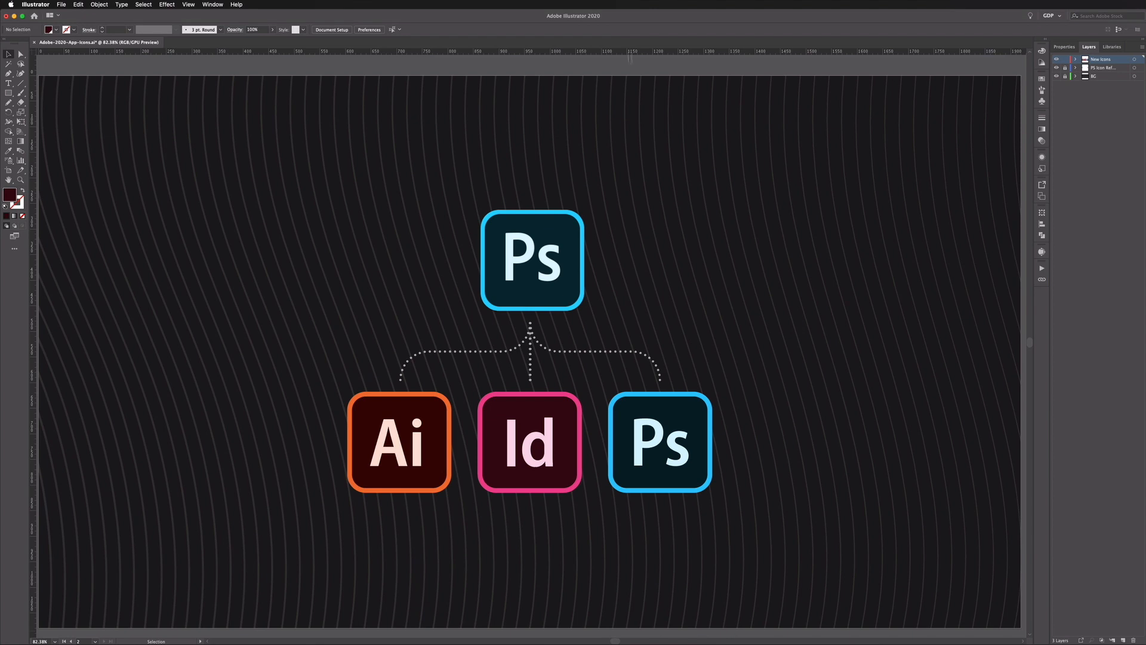
mouse_move(278, 535)
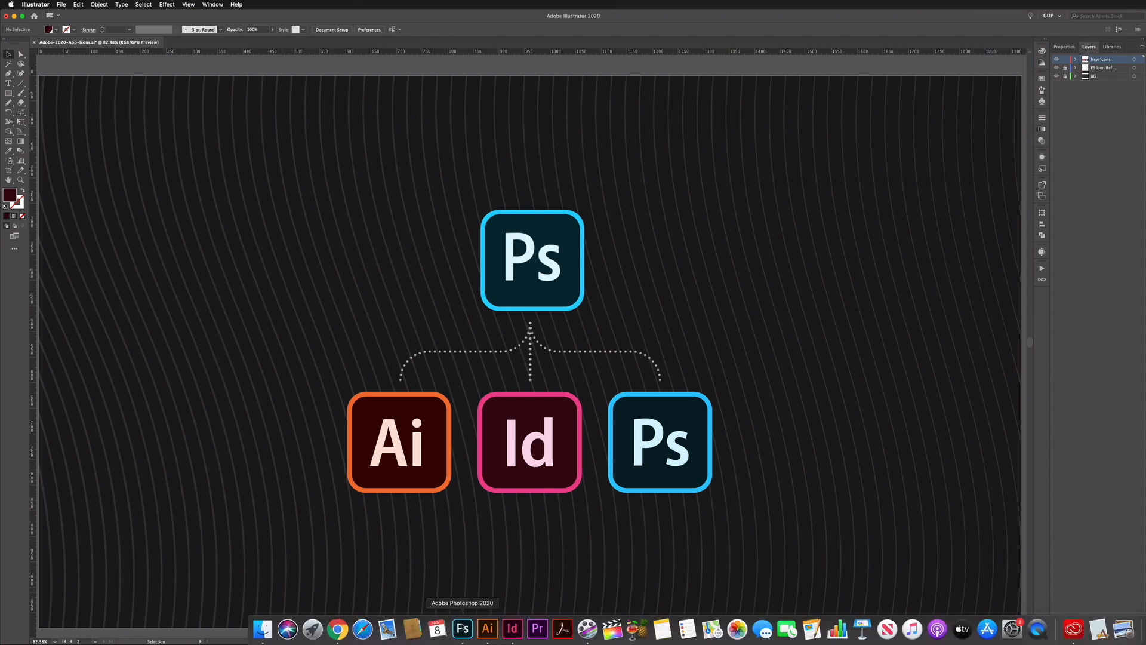
mouse_move(488, 629)
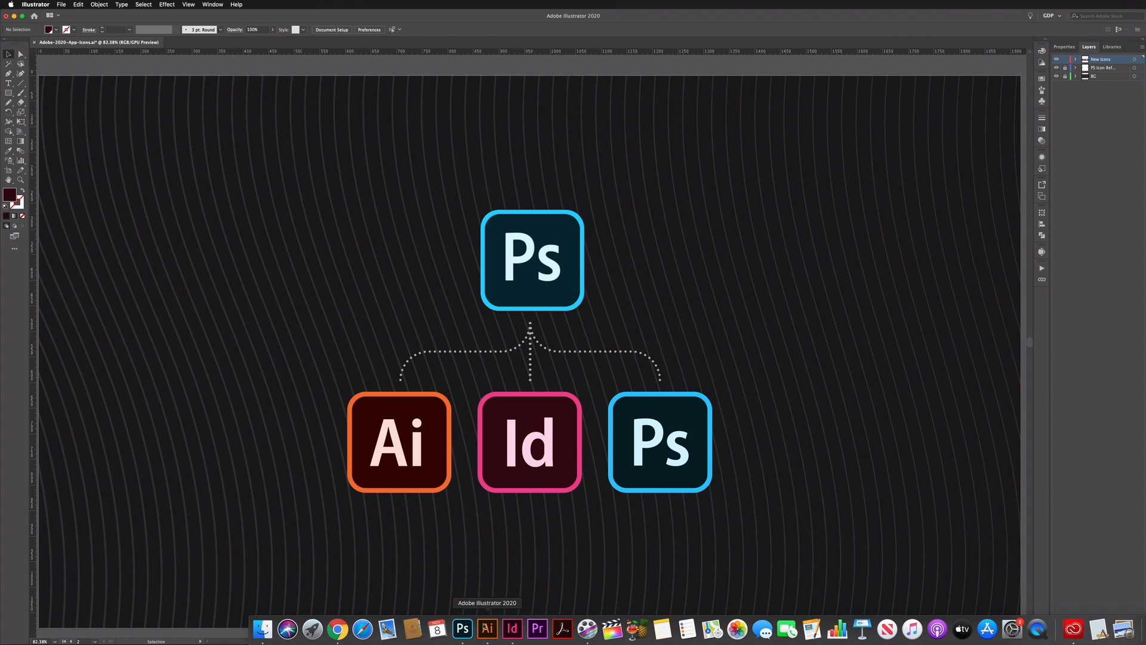
mouse_move(512, 628)
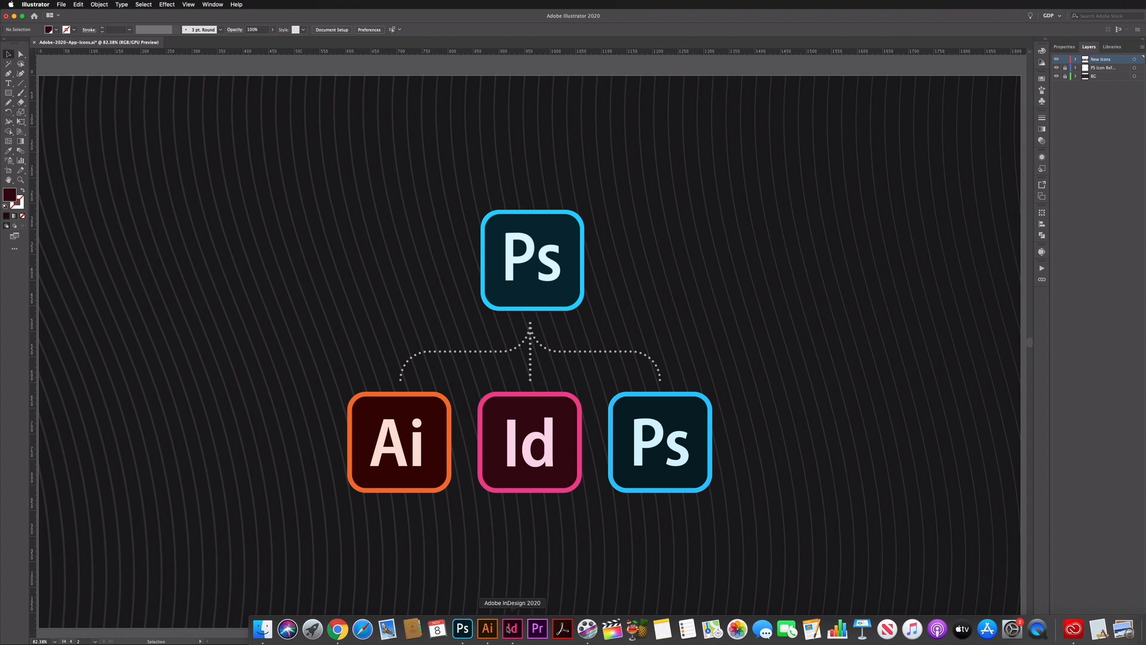
mouse_move(487, 629)
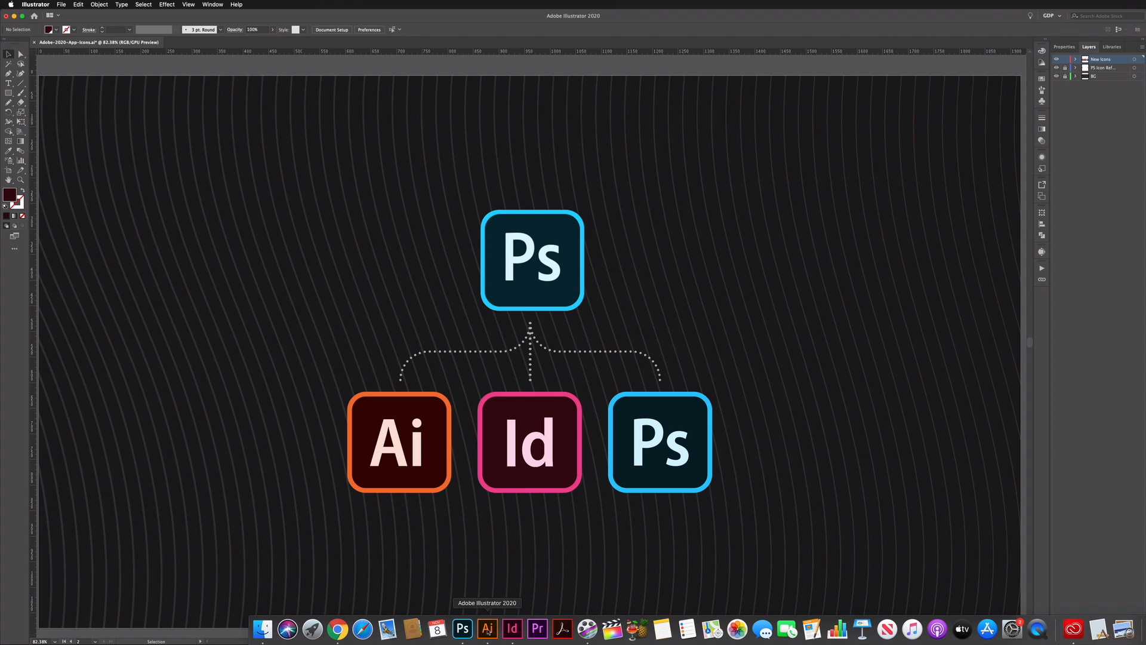
mouse_move(512, 628)
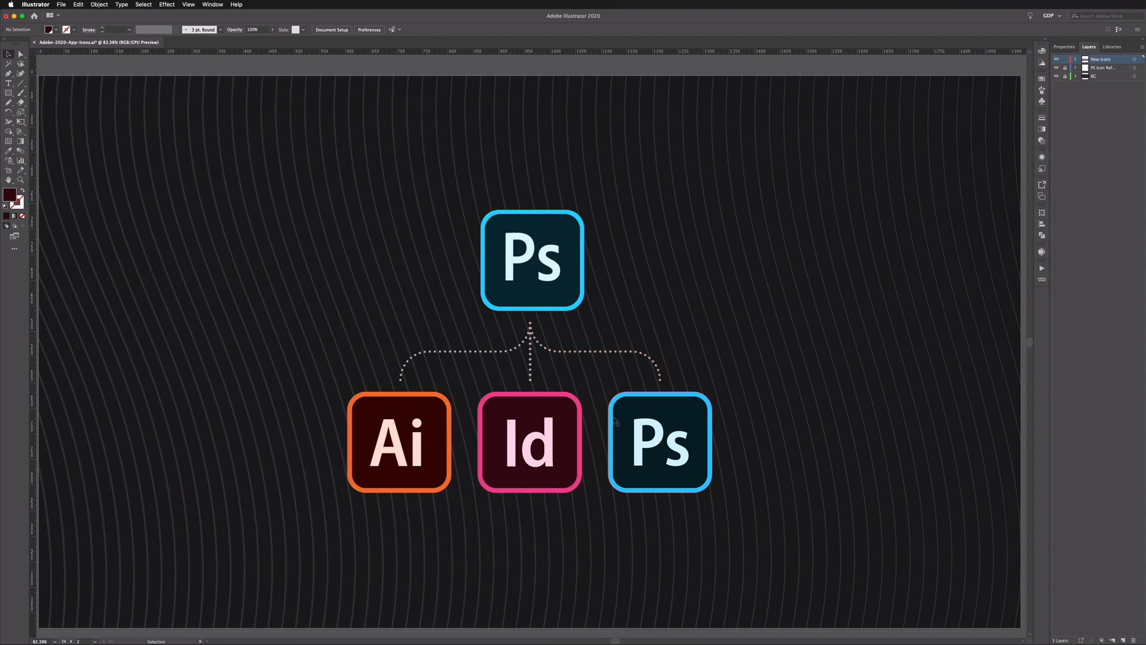
mouse_move(545, 444)
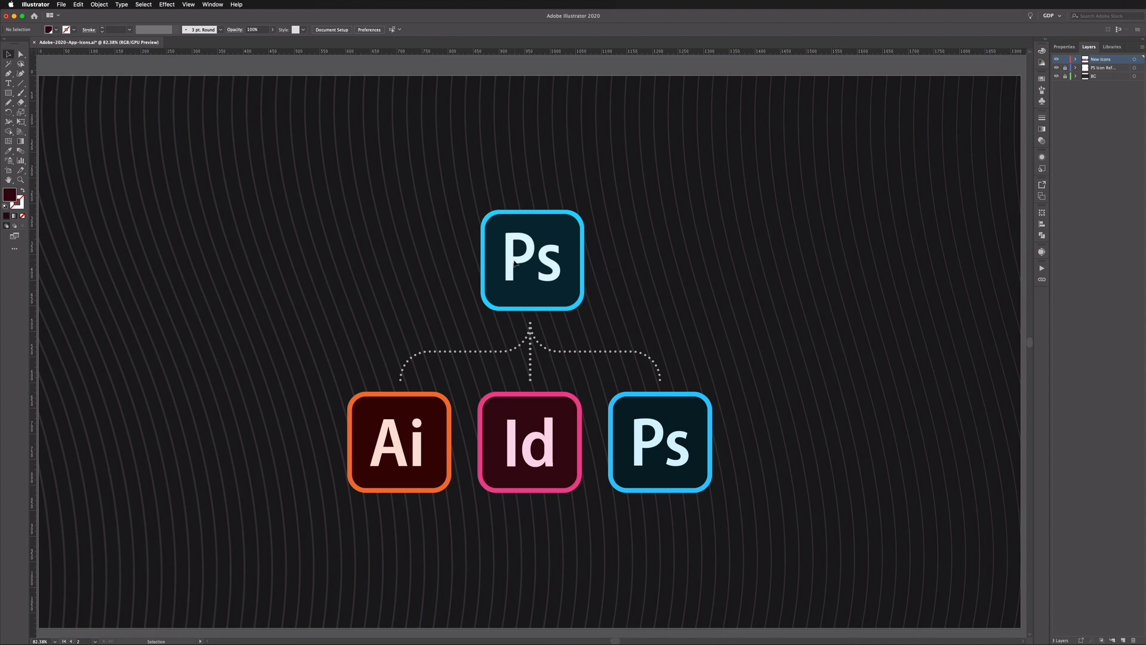
mouse_move(450, 258)
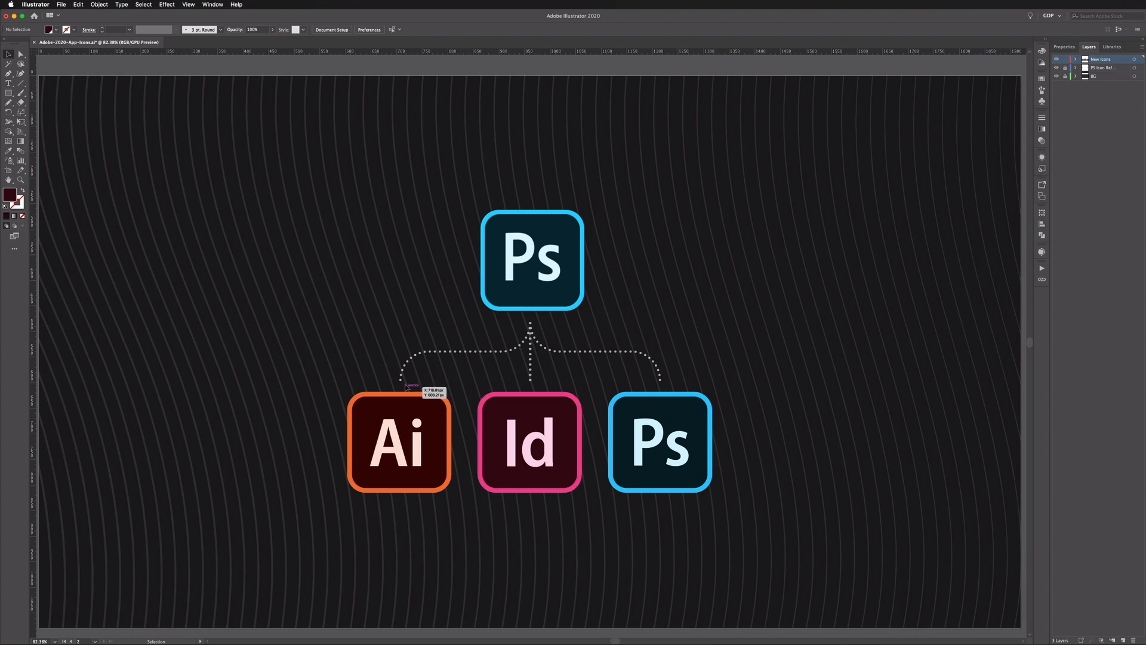
Select the orange Ai icon, then clear the selection before zooming out to both artboards.
click(398, 442)
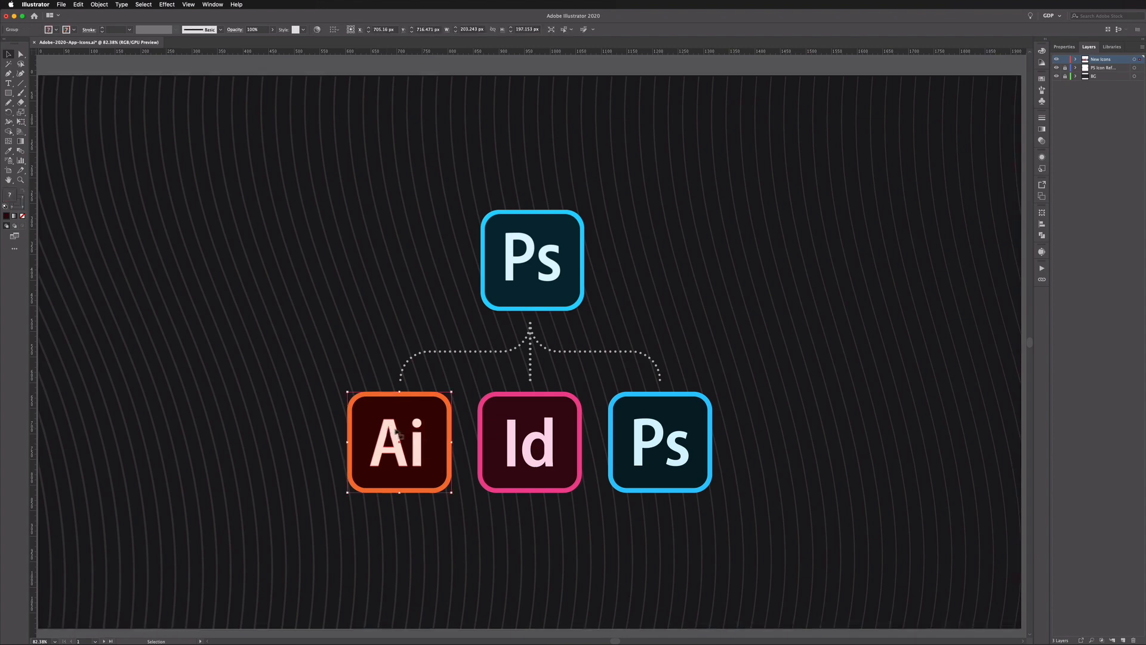
click(529, 442)
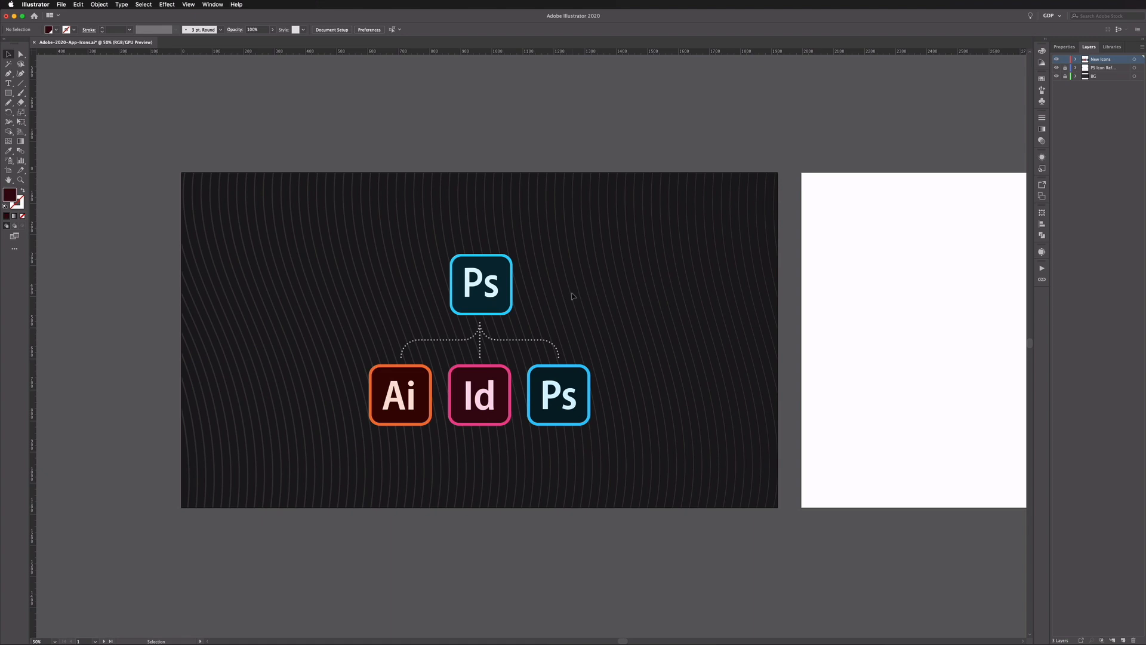
mouse_move(399, 395)
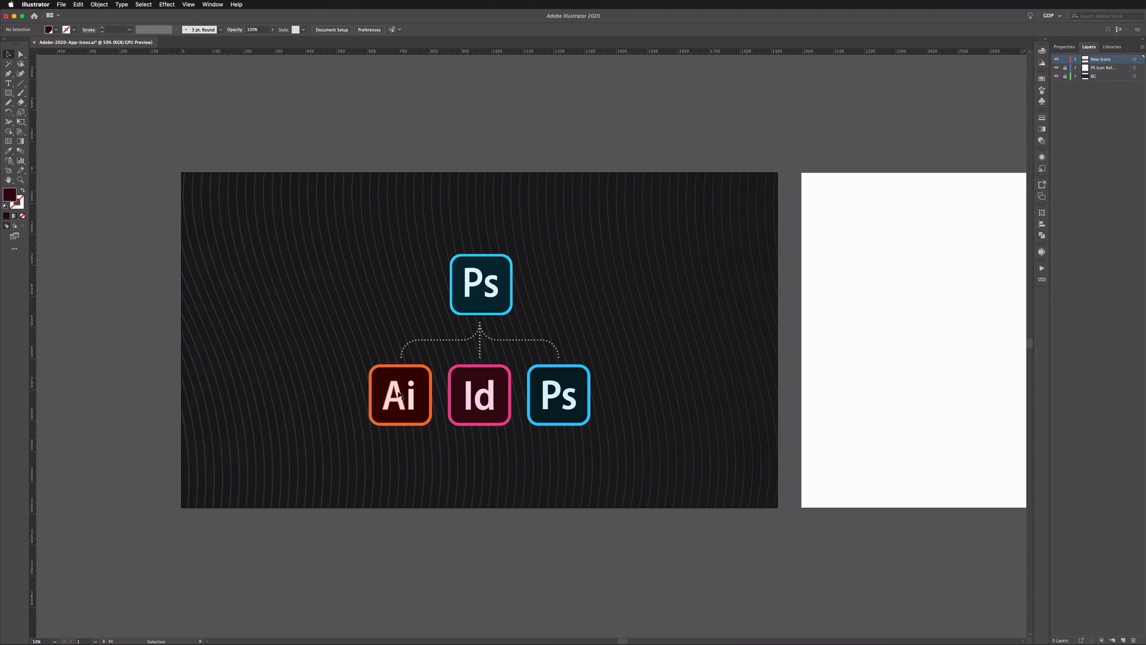
Zoom into the second artboard so the large Ps reference icon fills the view.
click(480, 395)
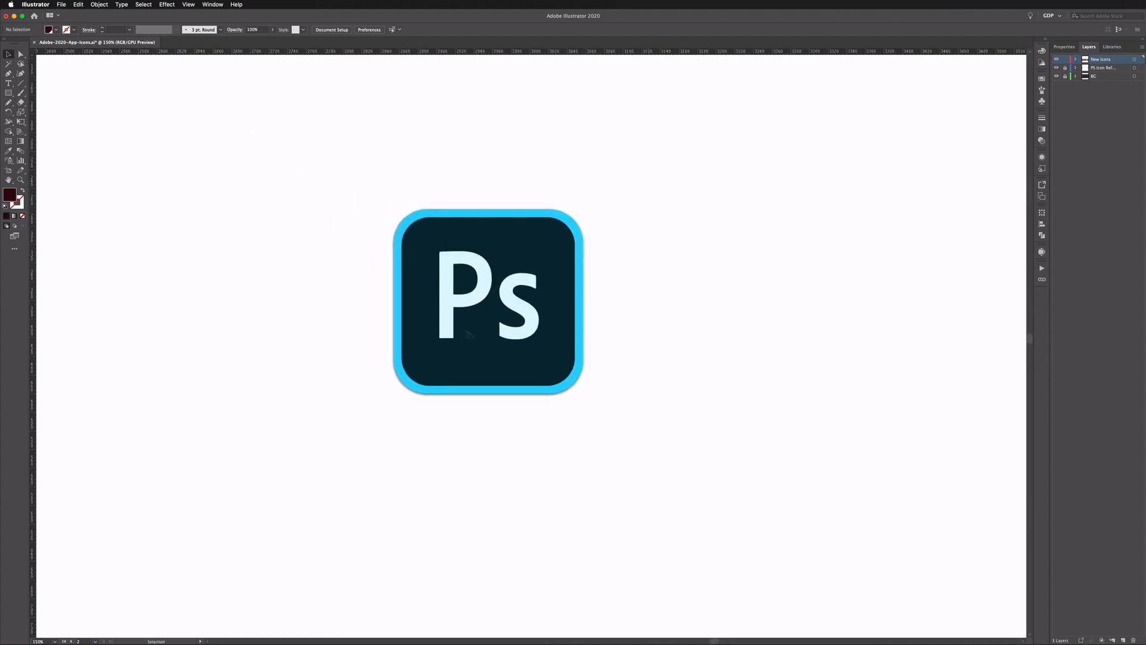
mouse_move(380, 237)
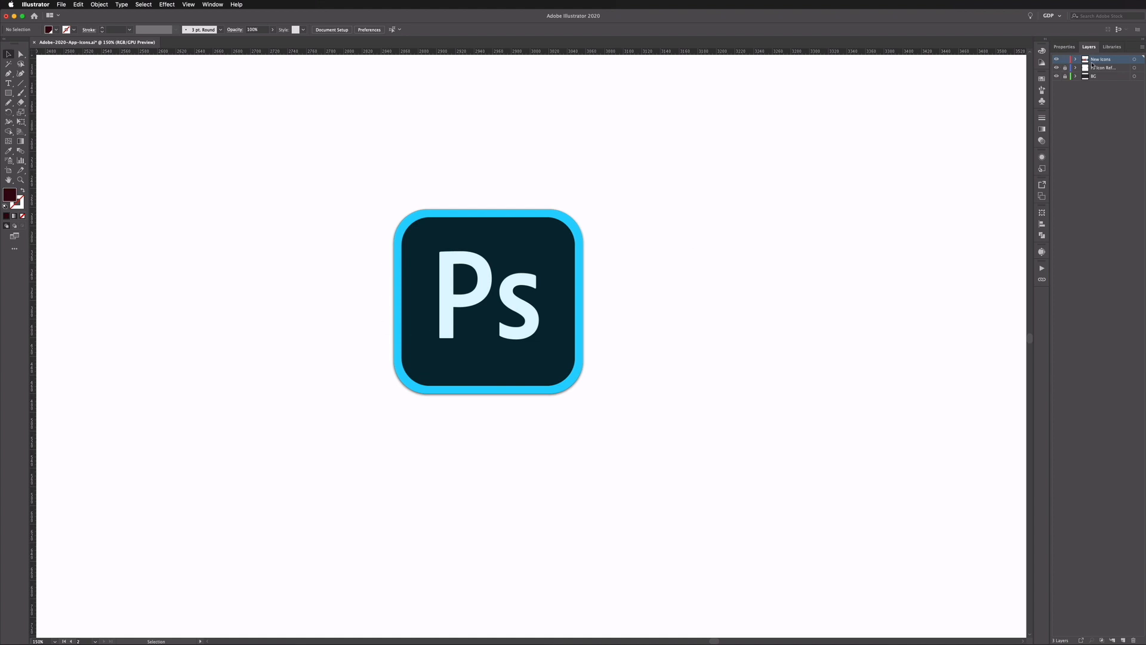
click(488, 302)
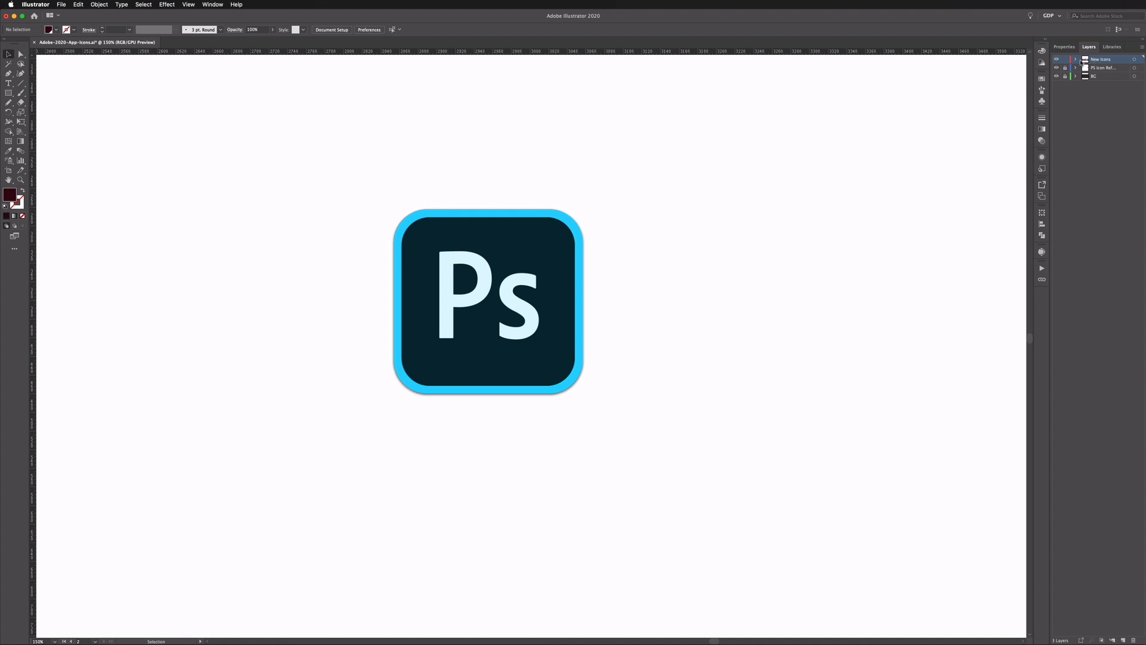
mouse_move(285, 258)
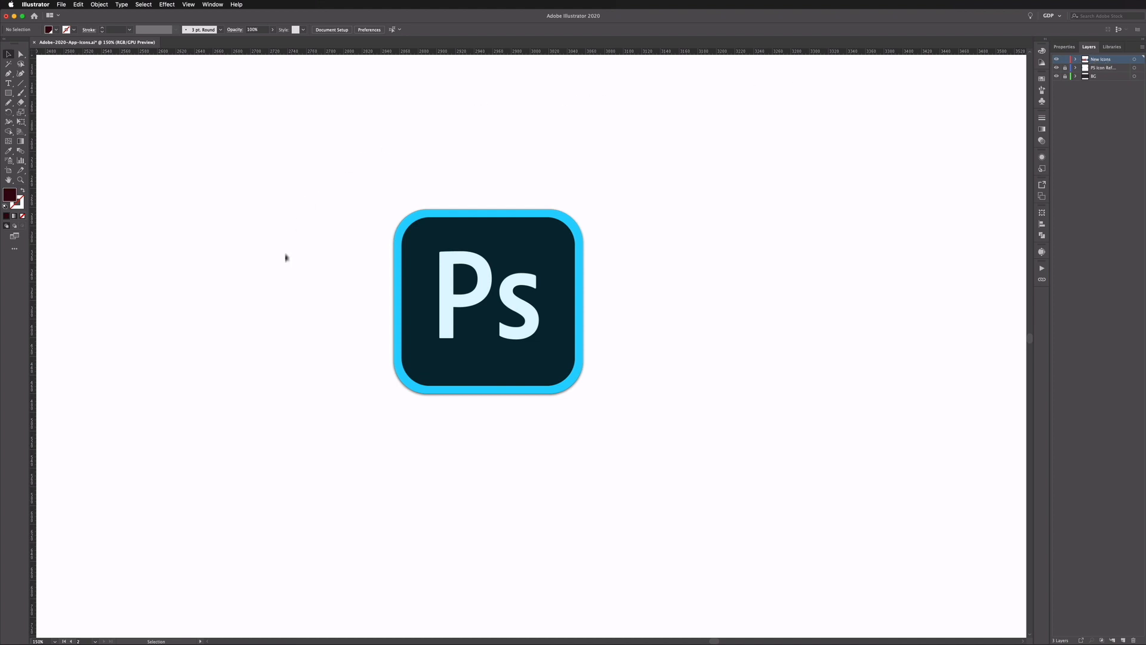
mouse_move(105, 124)
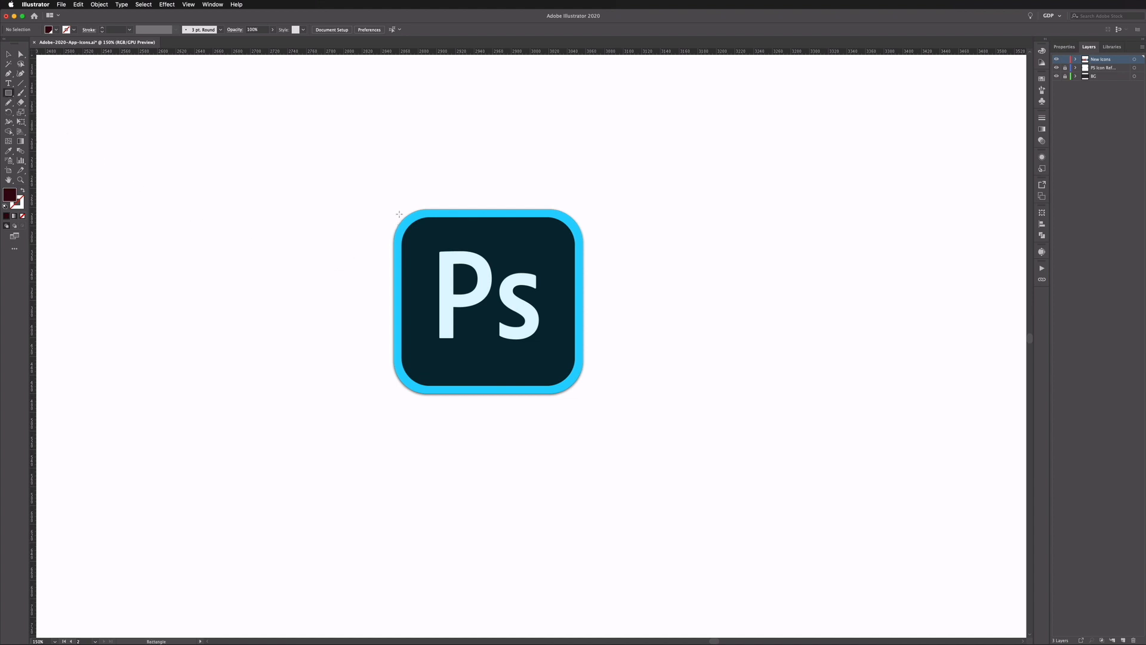
mouse_move(395, 208)
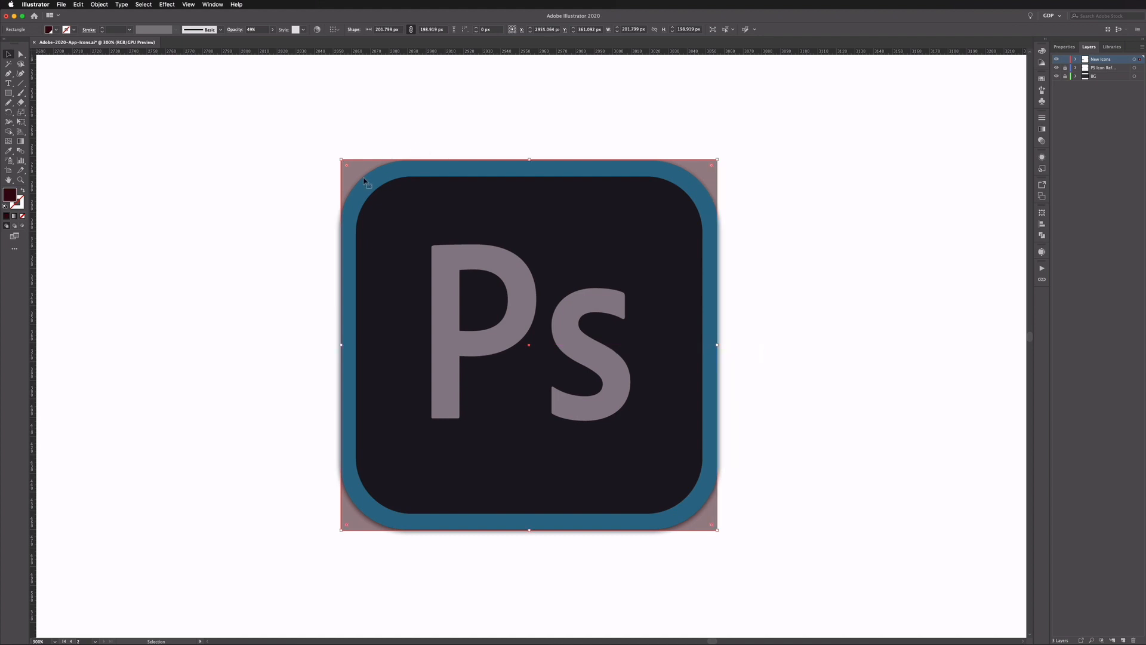
mouse_move(347, 168)
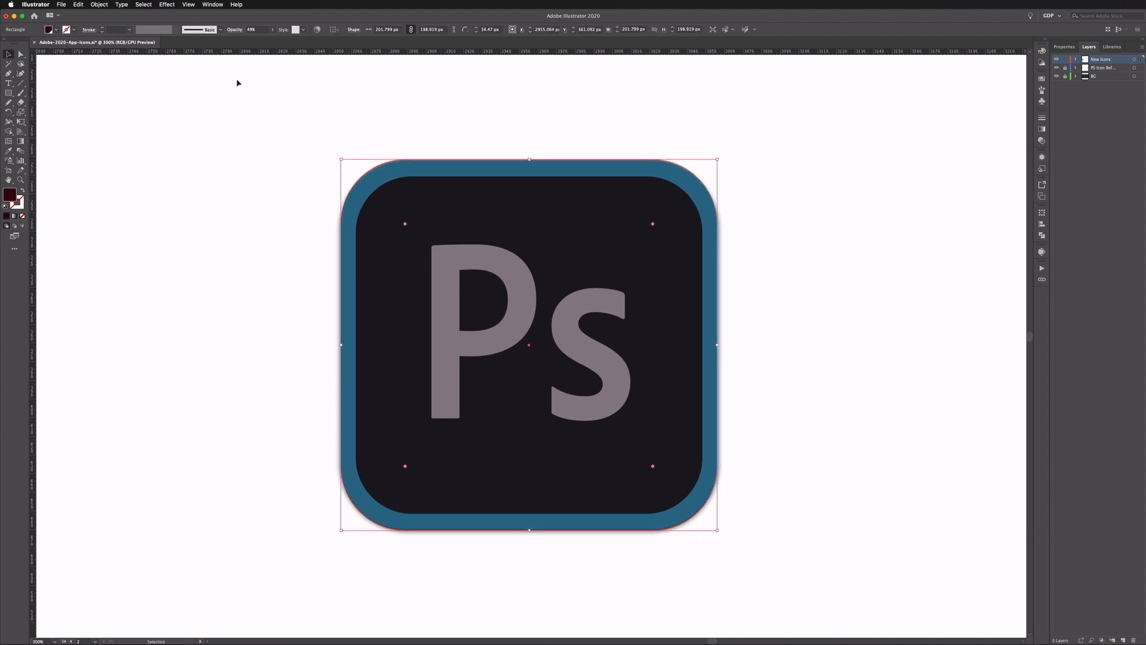
Give the rounded rectangle an orange stroke and increase its stroke weight.
click(50, 29)
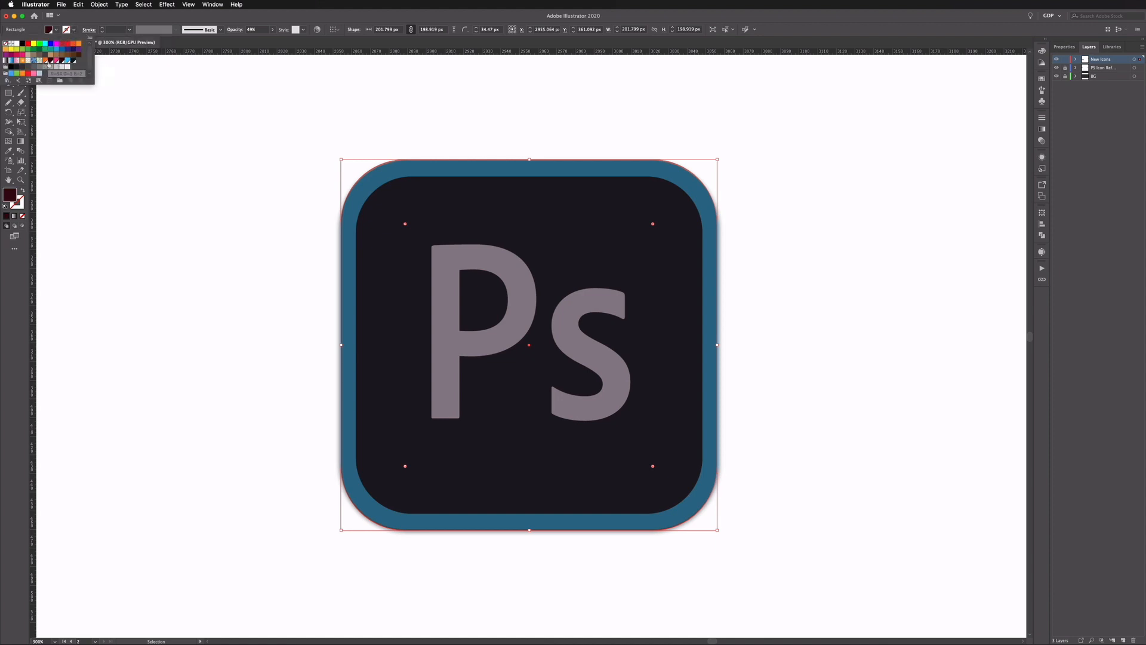
mouse_move(56, 64)
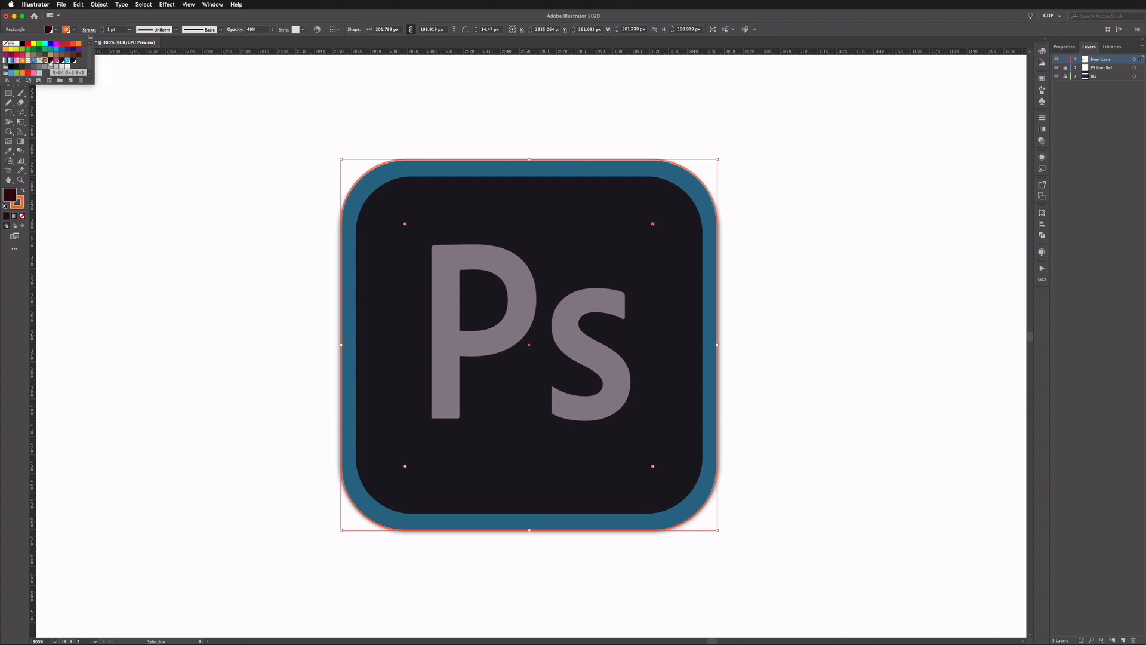
click(88, 29)
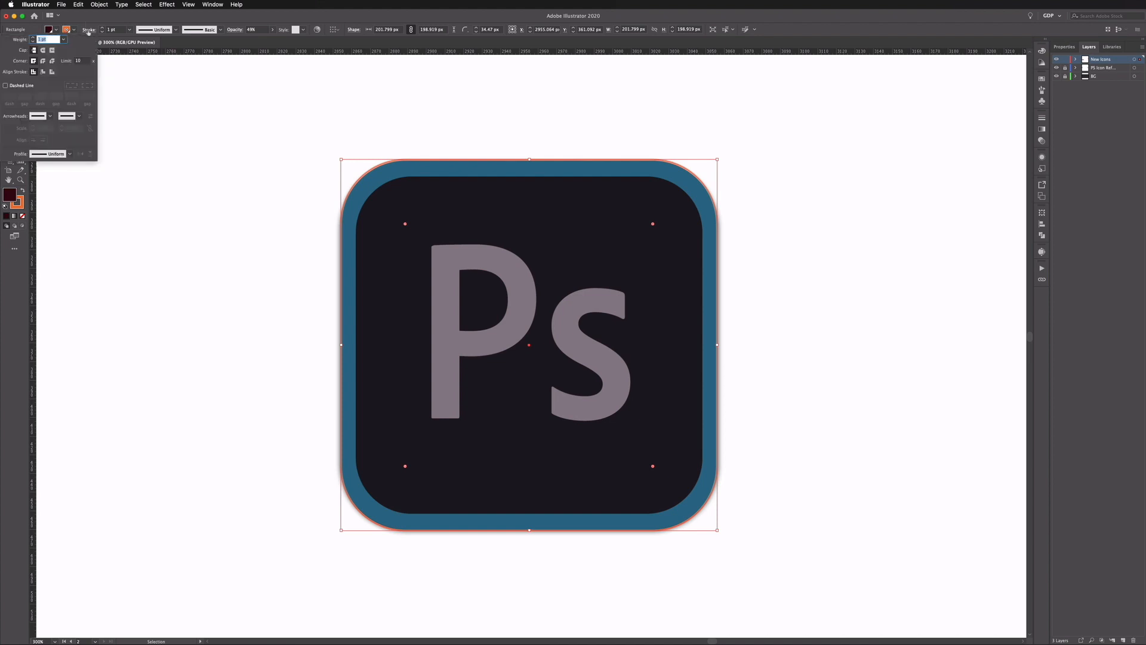
mouse_move(43, 72)
text(9)
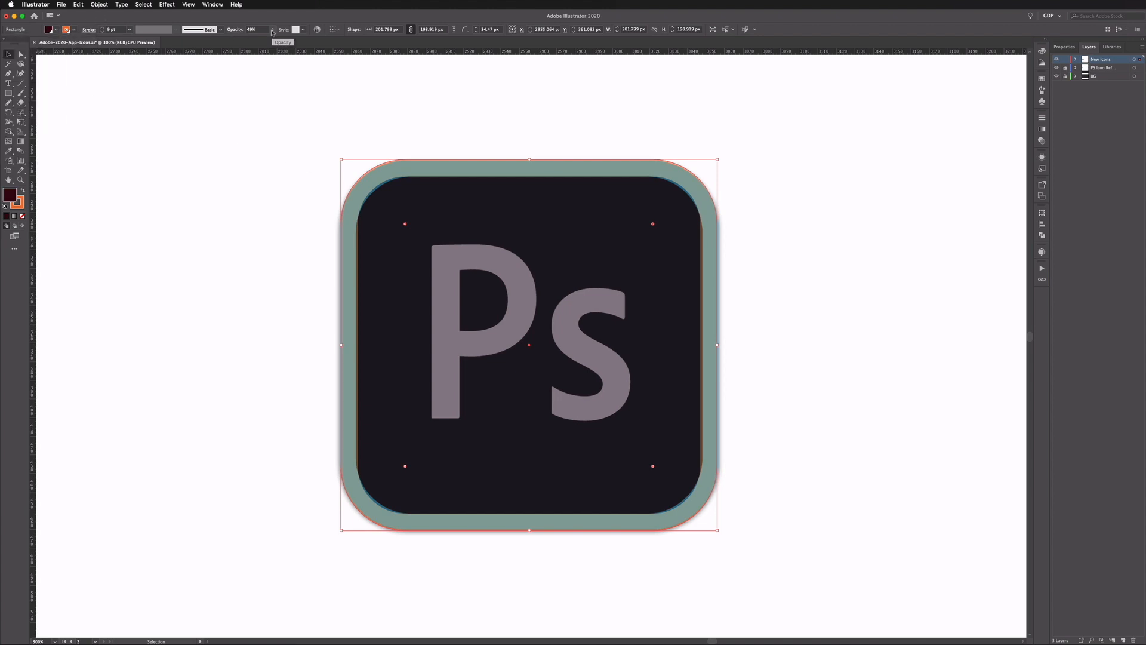
drag(258, 40, 272, 40)
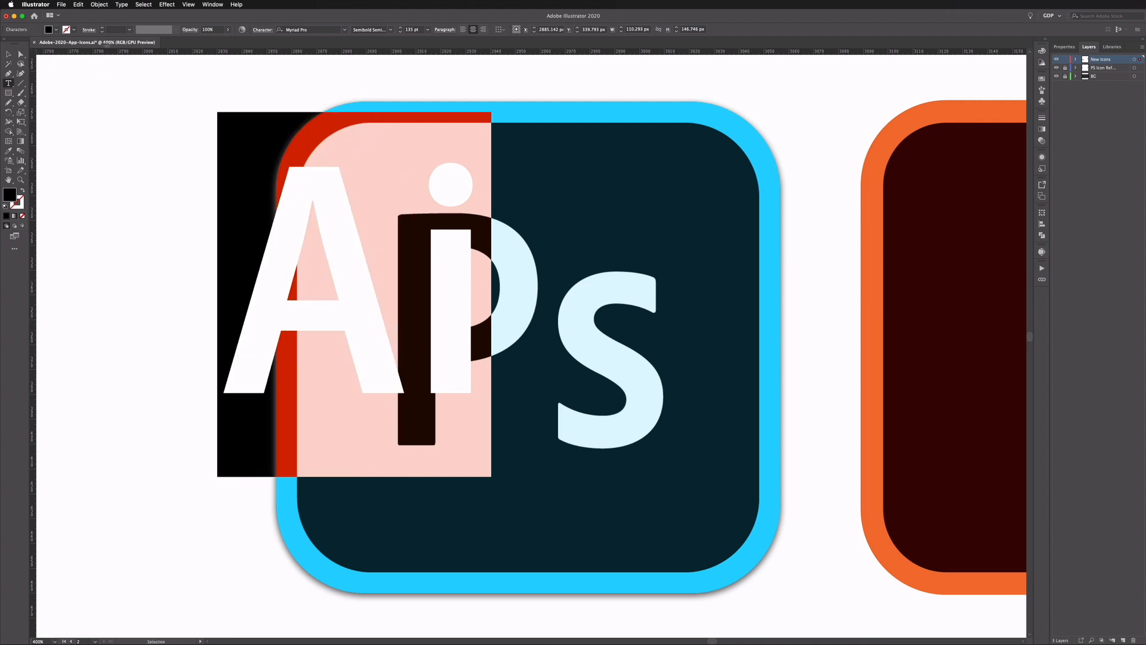
mouse_move(9, 54)
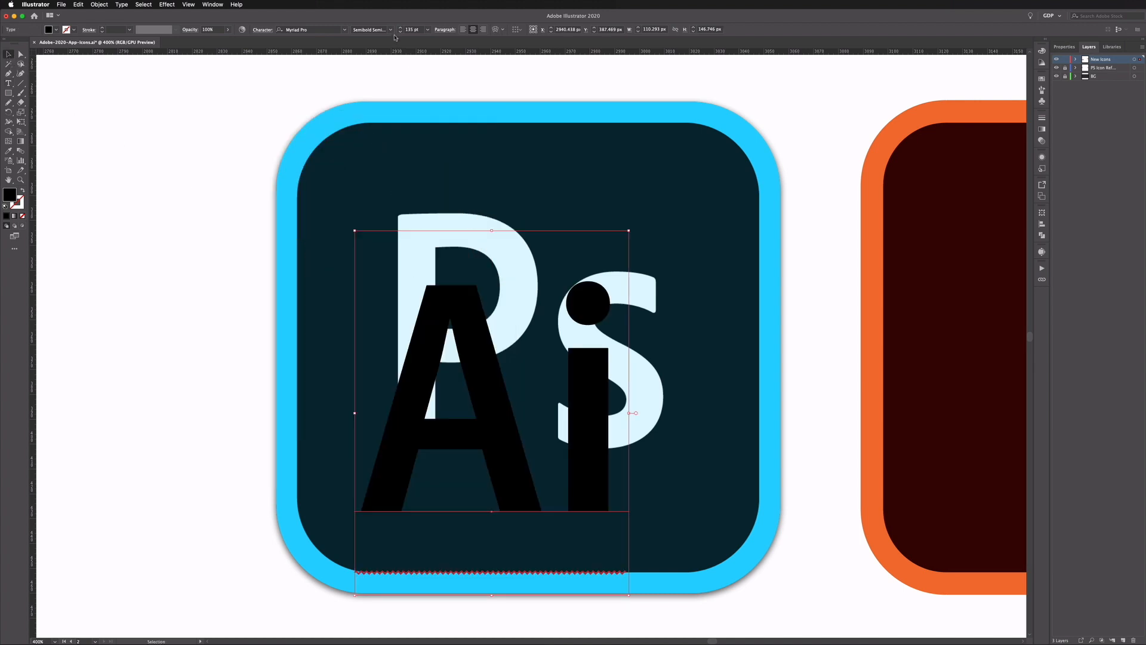
Set the Ai lettering's font to Myriad Pro Semibold from the font family list.
click(373, 29)
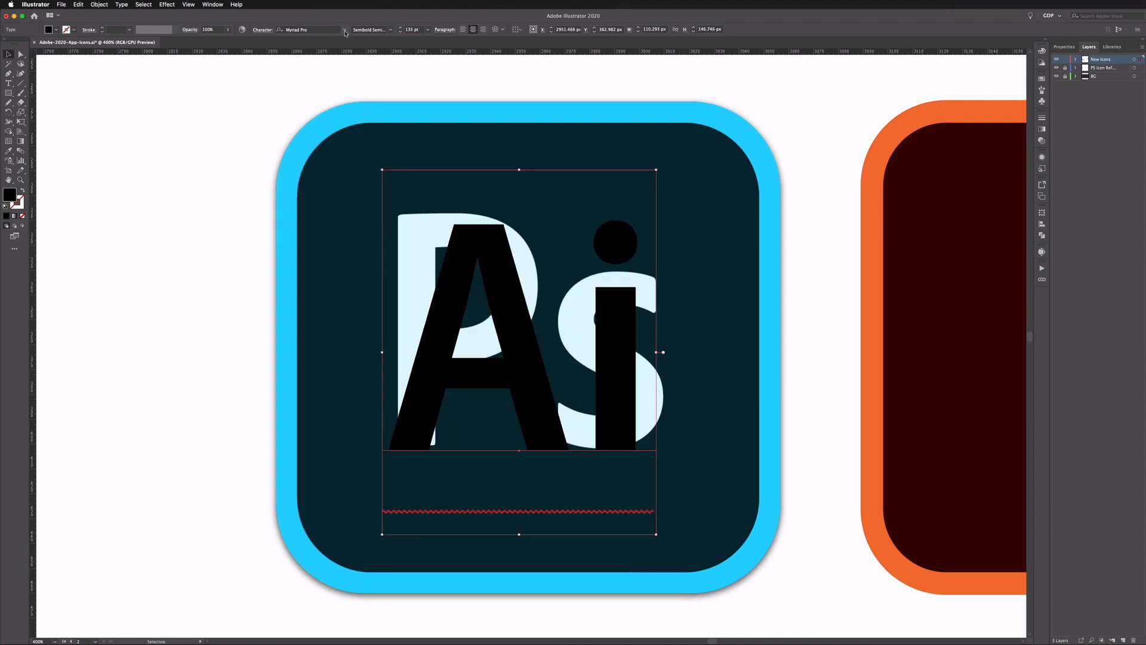
click(345, 28)
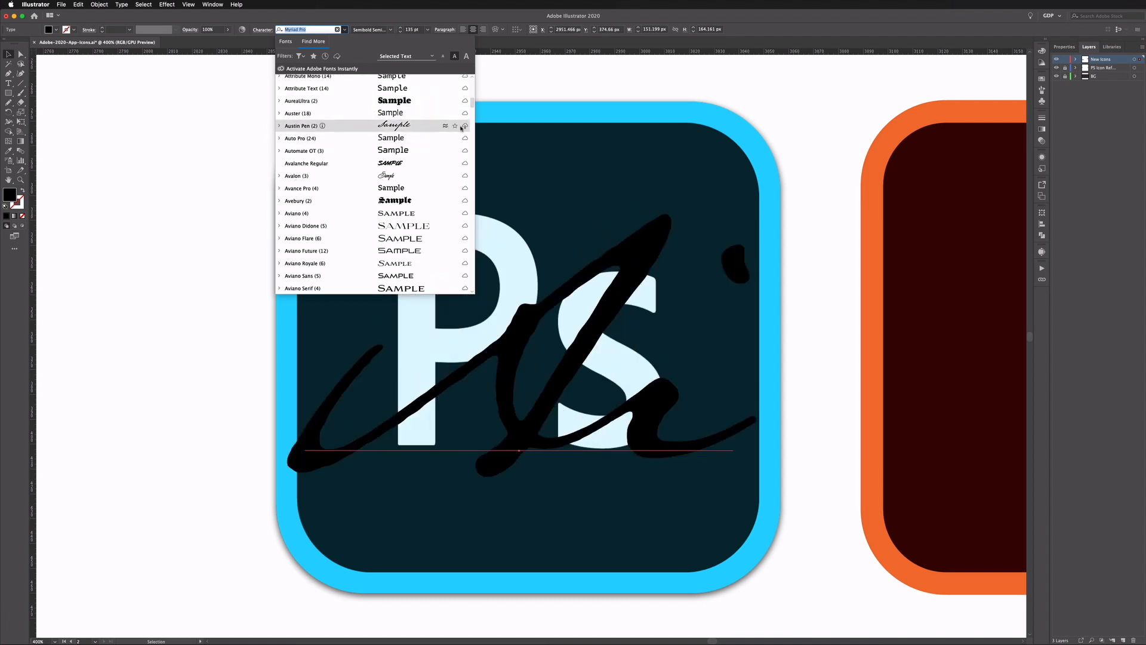
mouse_move(465, 125)
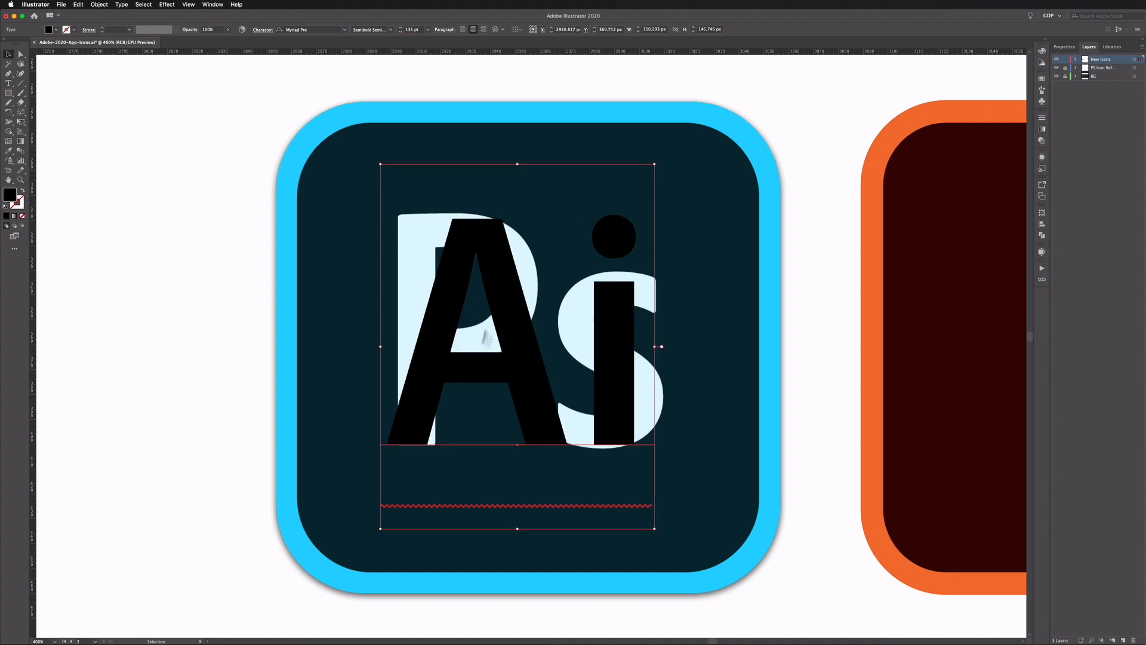
Select the whole Ai text and fill it with orange on the orange-bordered icon.
triple_click(413, 29)
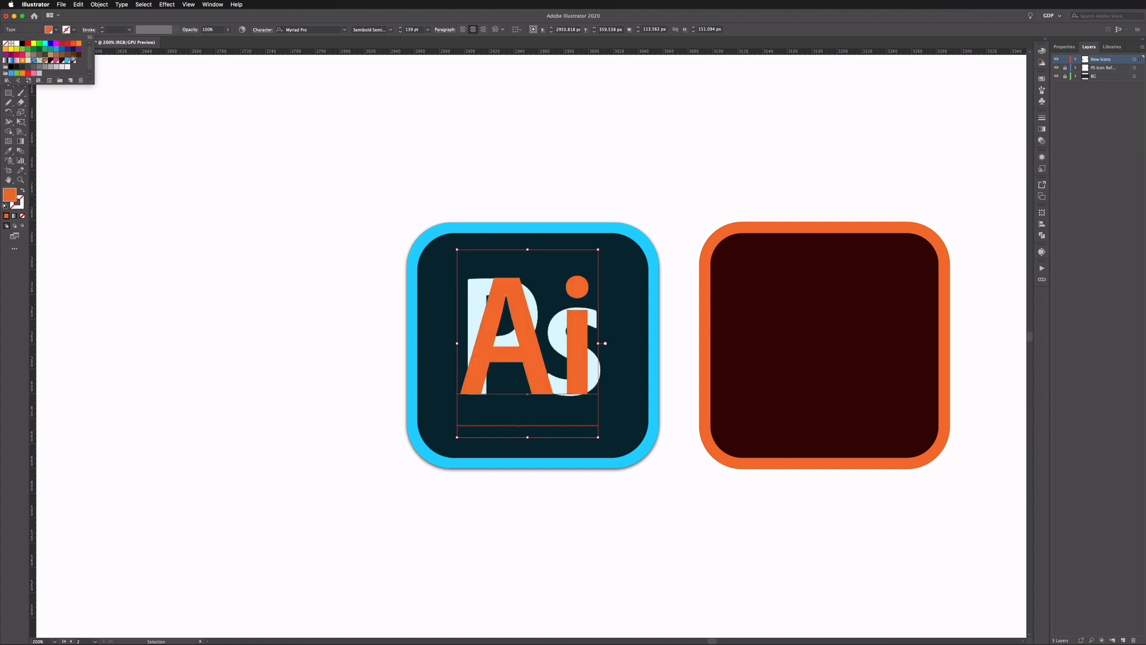
click(504, 362)
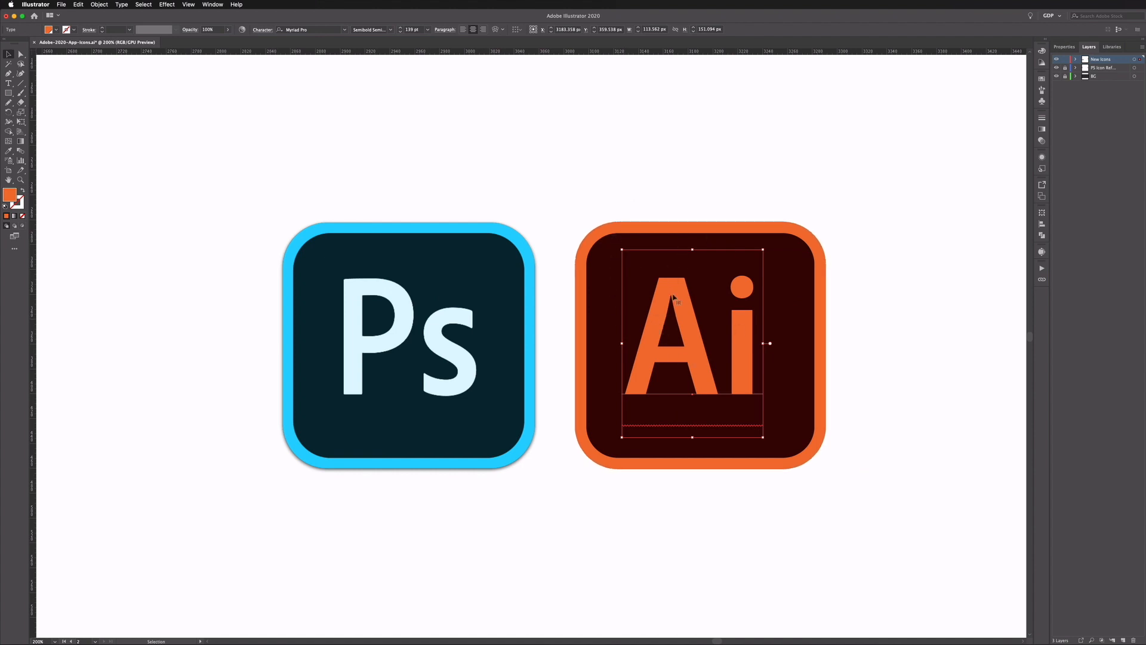
mouse_move(665, 298)
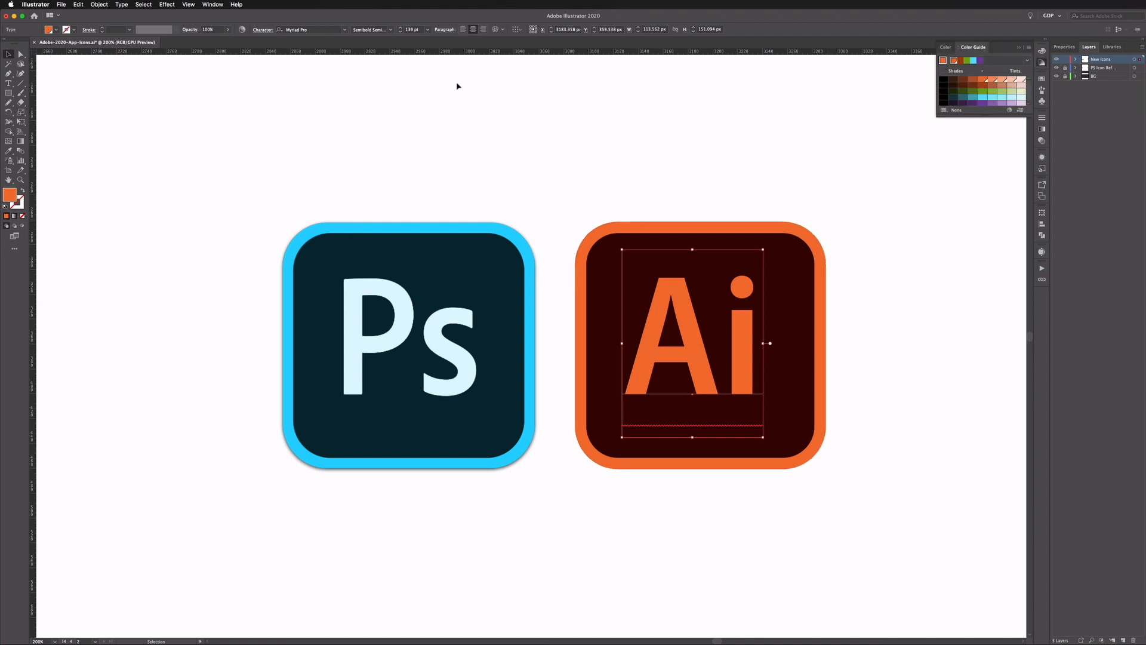
Apply a pale peach tint from the Color Guide to the Ai lettering fill.
click(212, 4)
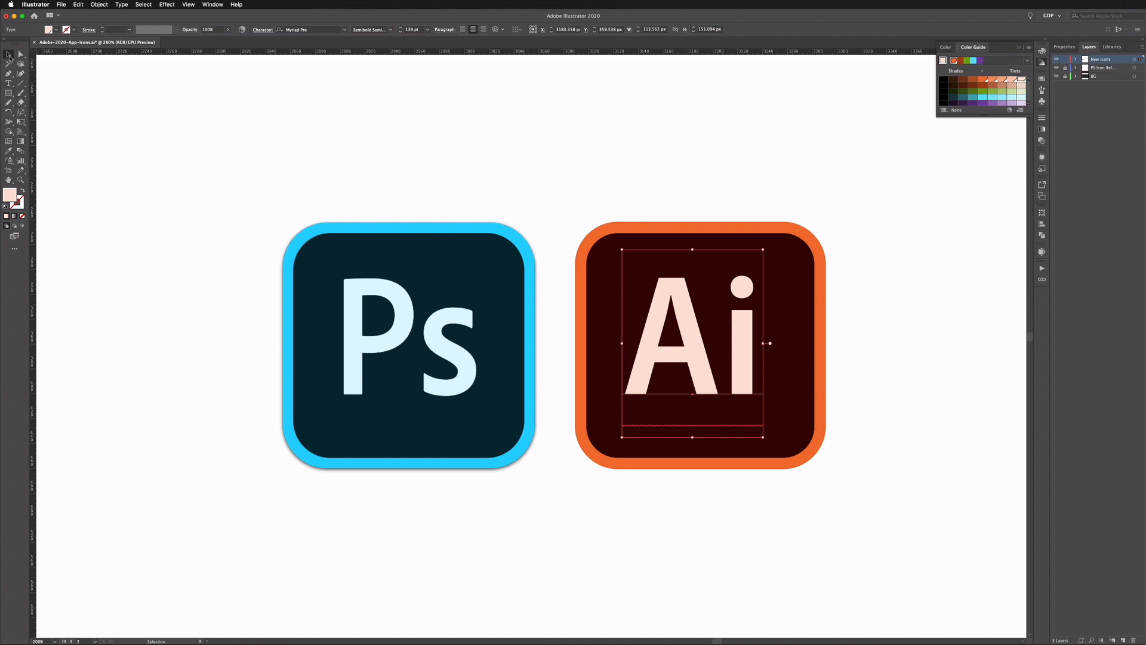
mouse_move(663, 288)
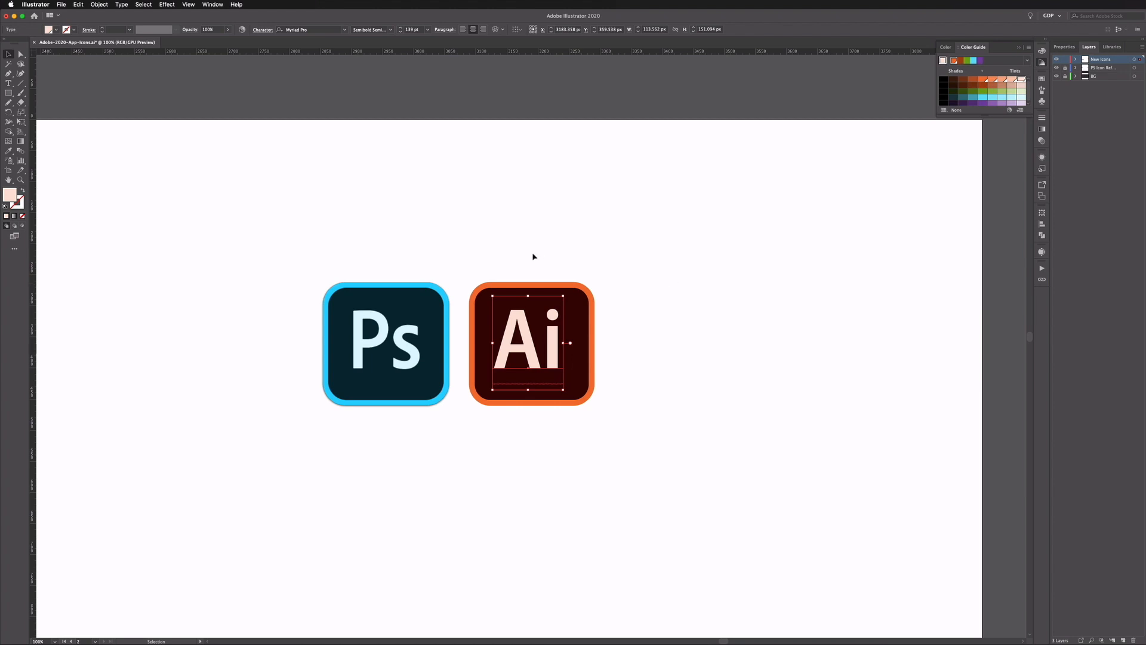
Duplicate the Ai icon as an Id icon with magenta border, plum square and pale pink lettering.
click(496, 263)
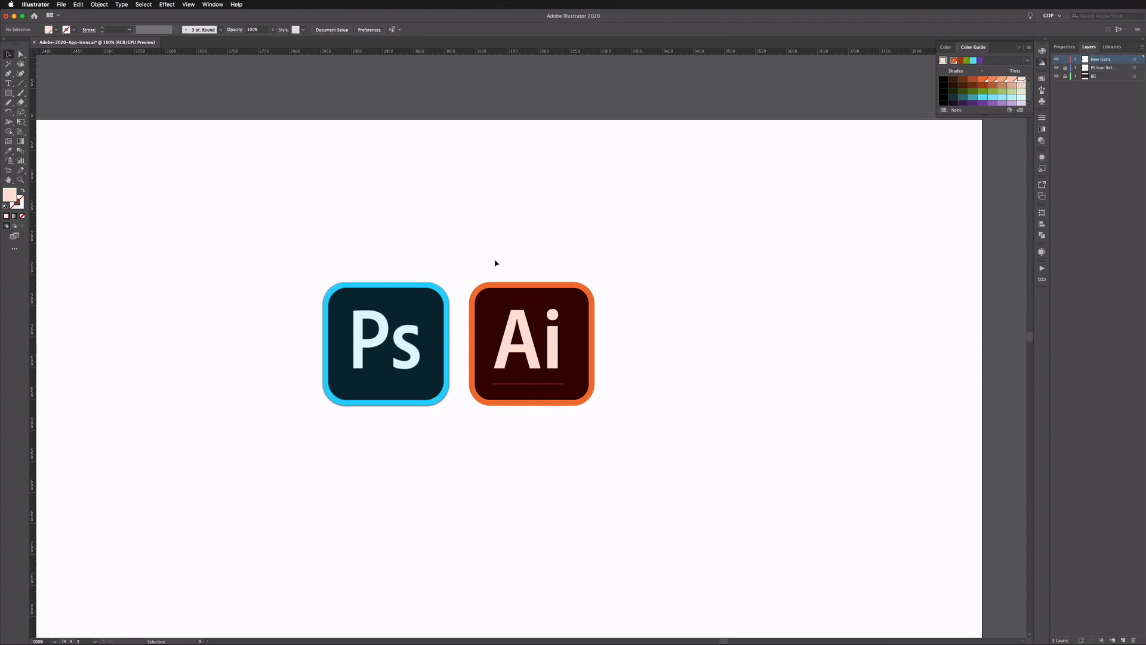
click(530, 344)
text(Id)
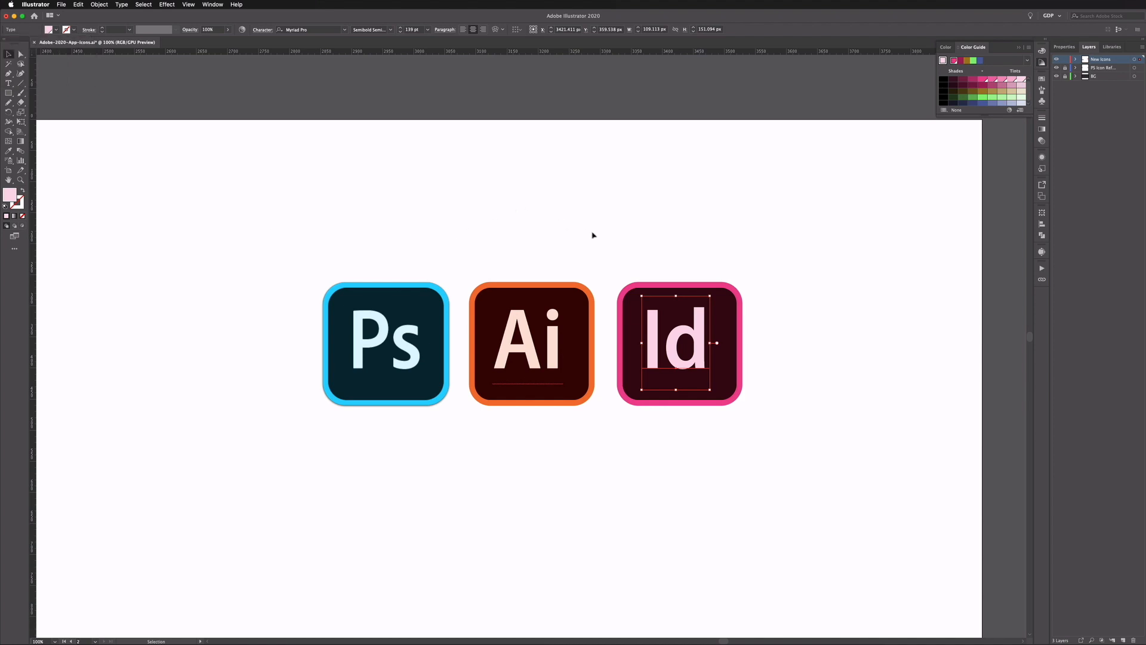
mouse_move(723, 221)
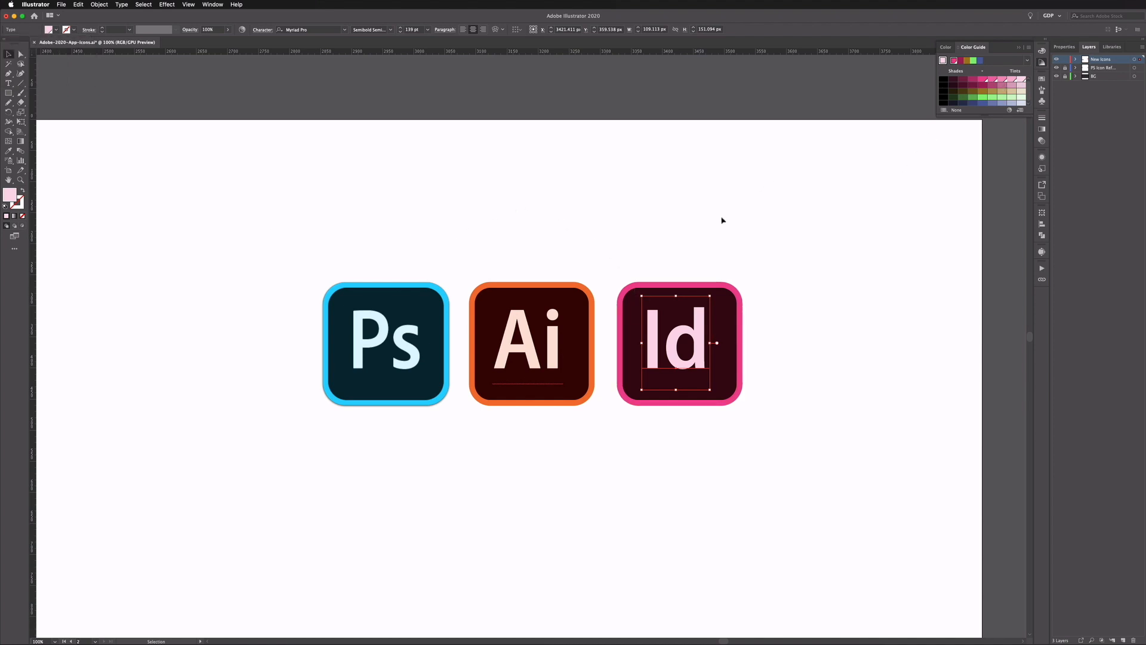
Copy the Id icon, change its lettering to 'Ps' and give it a pale blue fill.
click(695, 276)
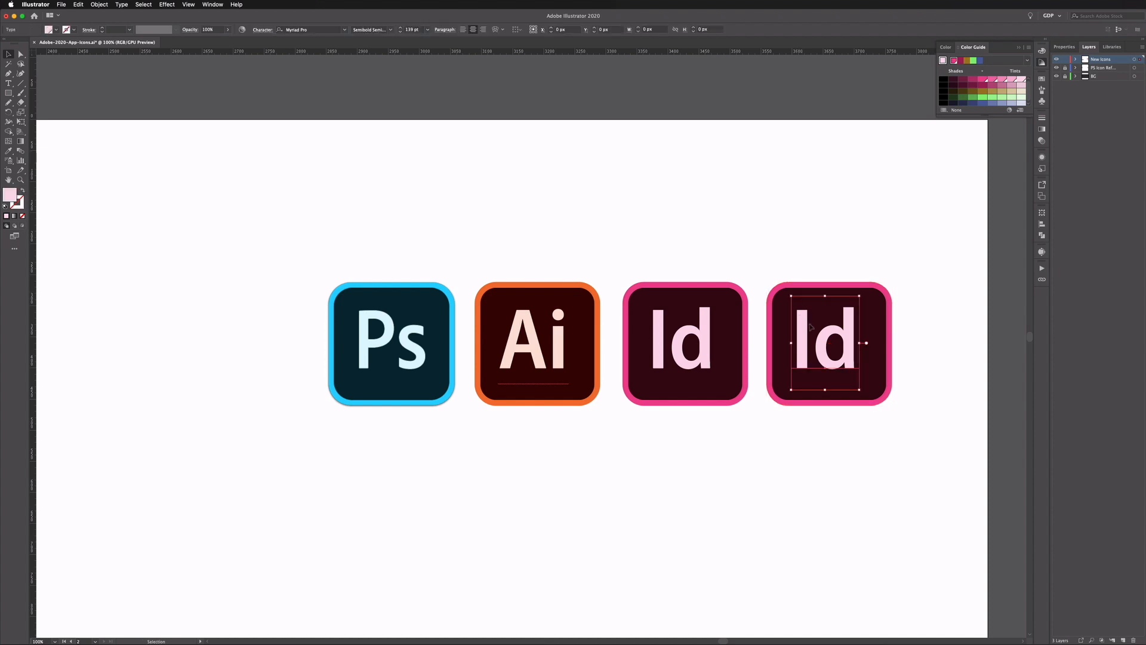
double_click(827, 342)
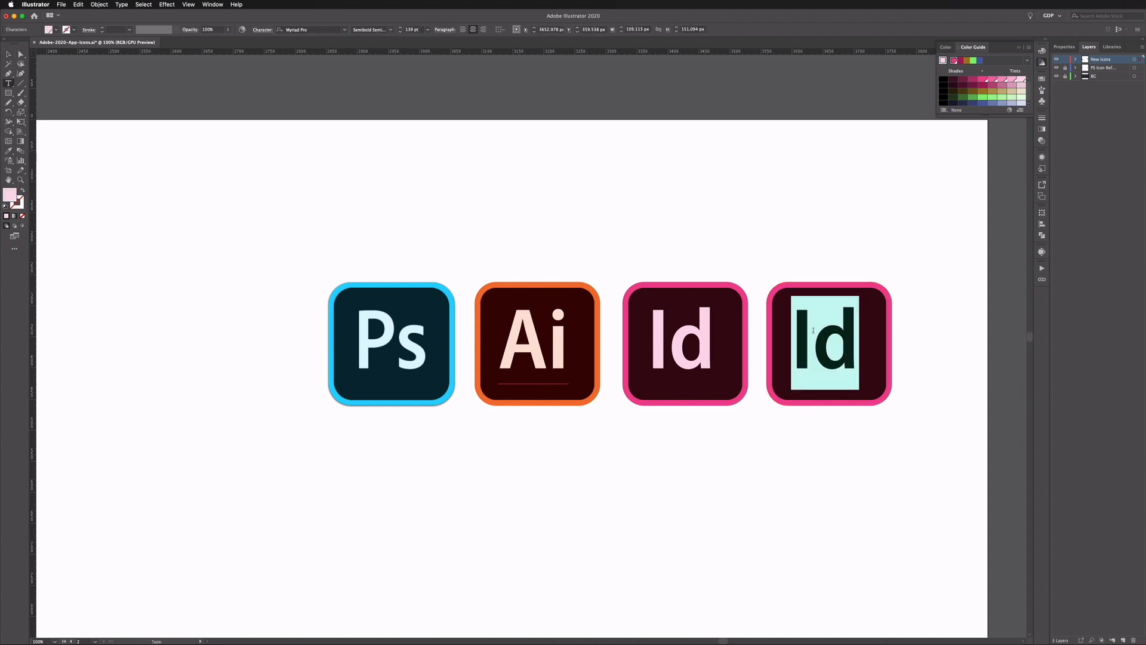
text(Ps)
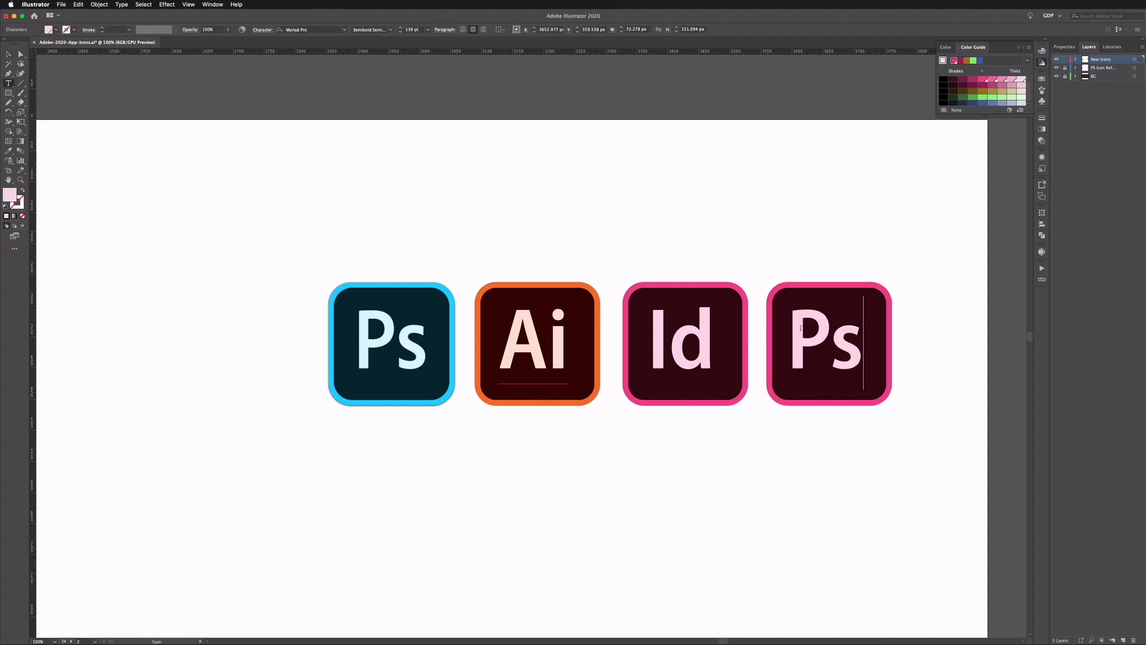
click(826, 344)
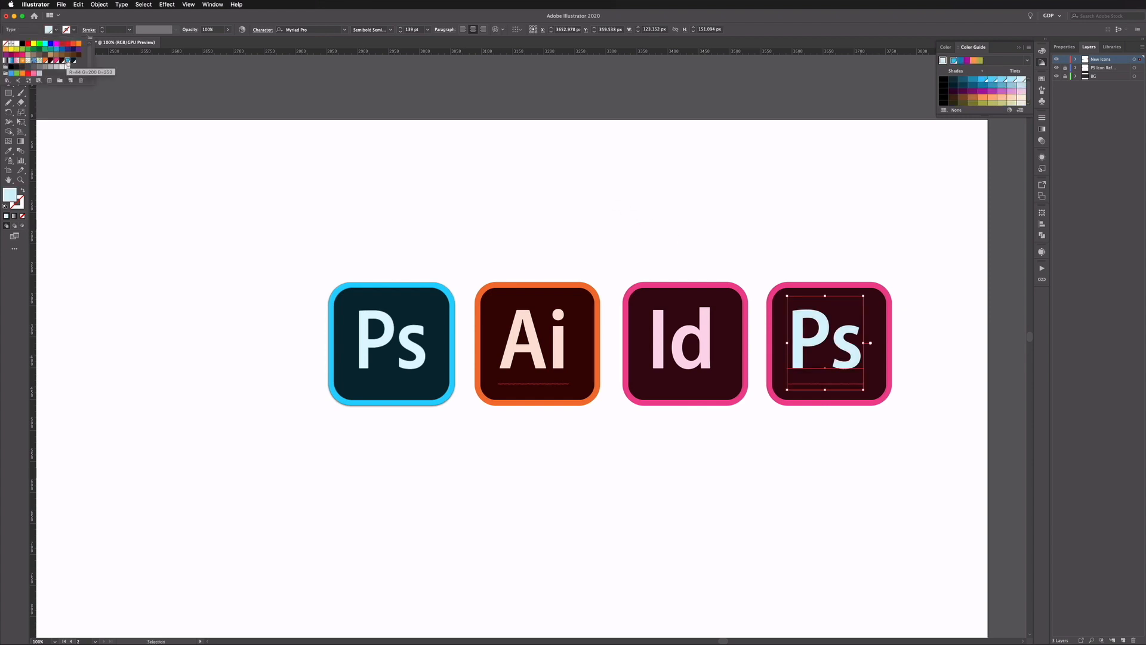
click(829, 344)
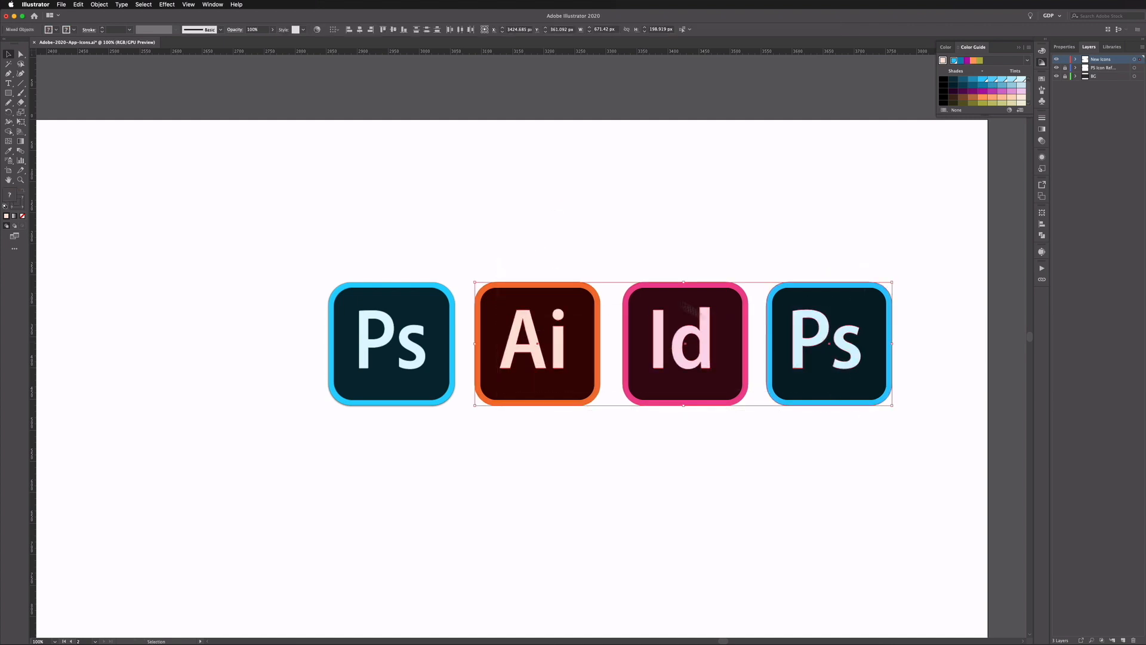
Distribute the Ps, Ai, Id, Ps icons with even horizontal spacing, then deselect.
click(538, 344)
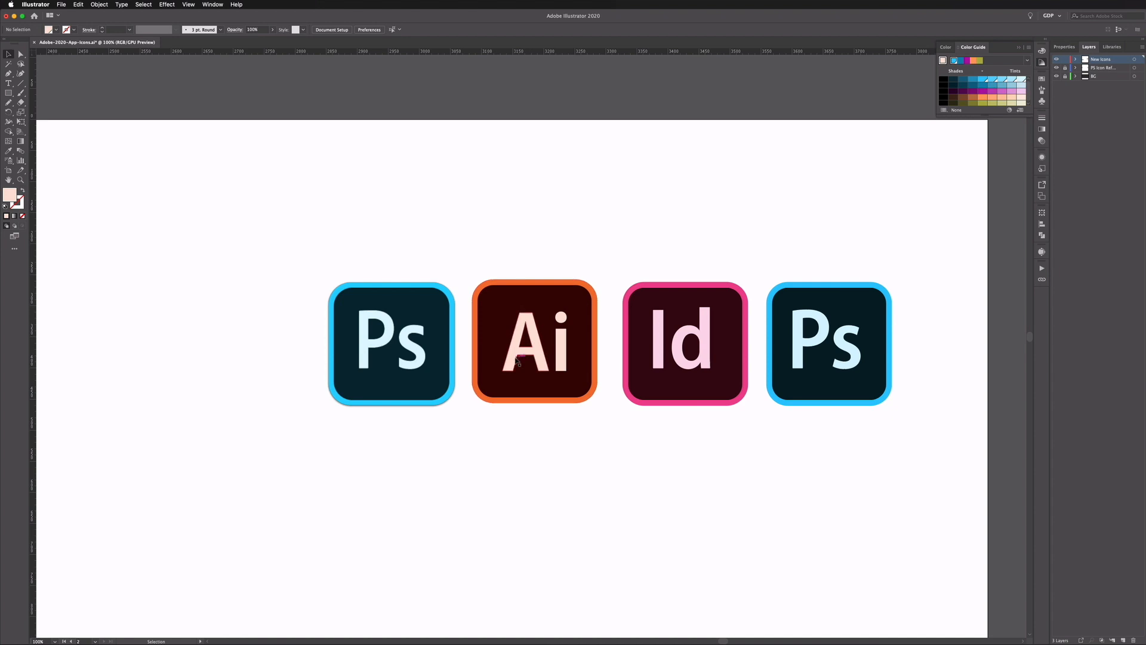
mouse_move(518, 428)
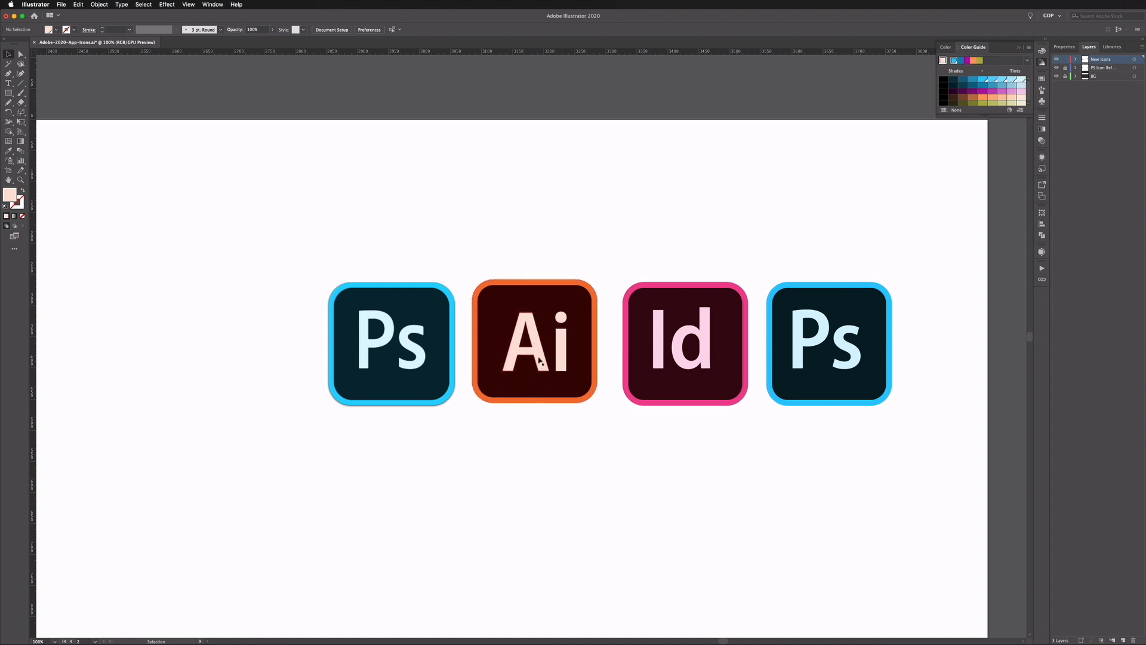
click(532, 344)
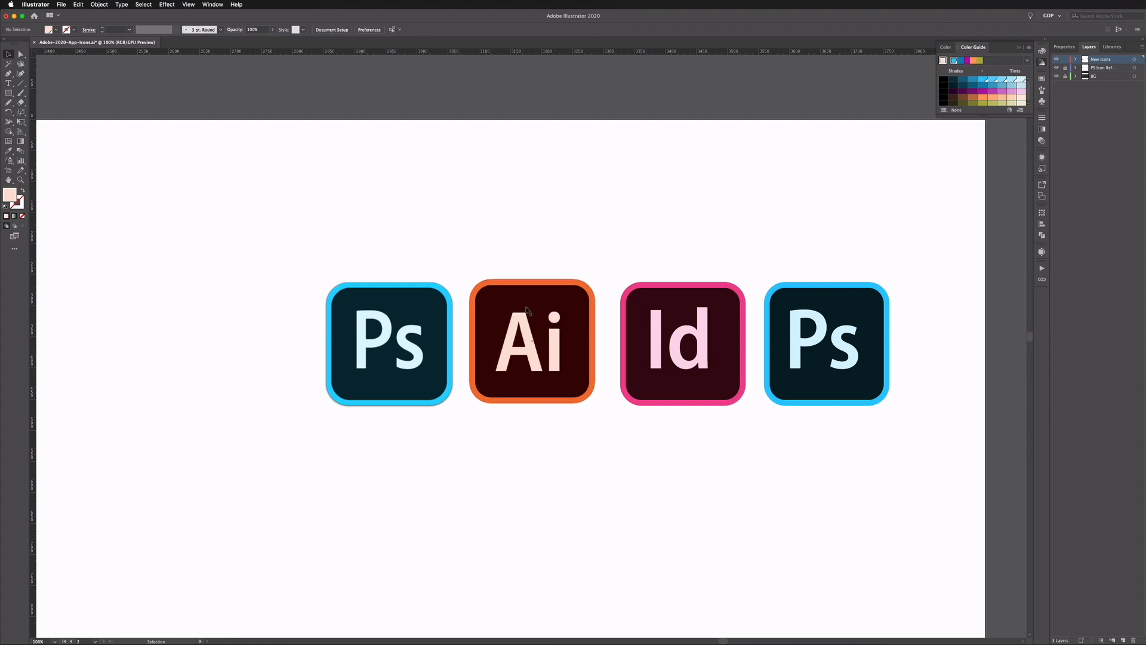
click(683, 343)
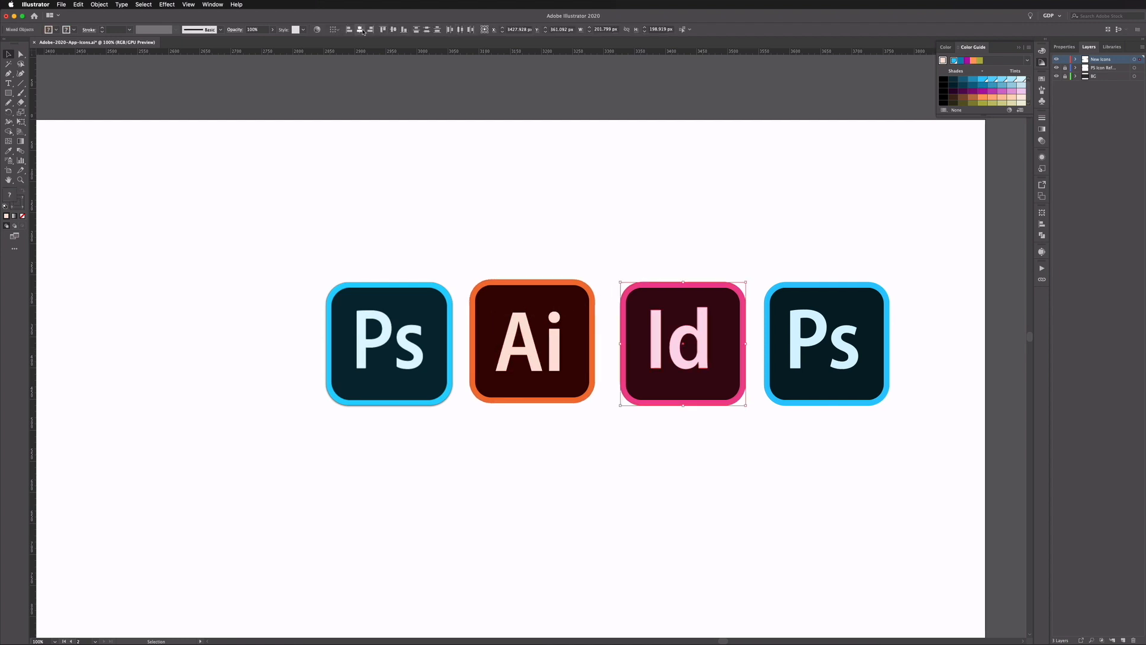
click(826, 344)
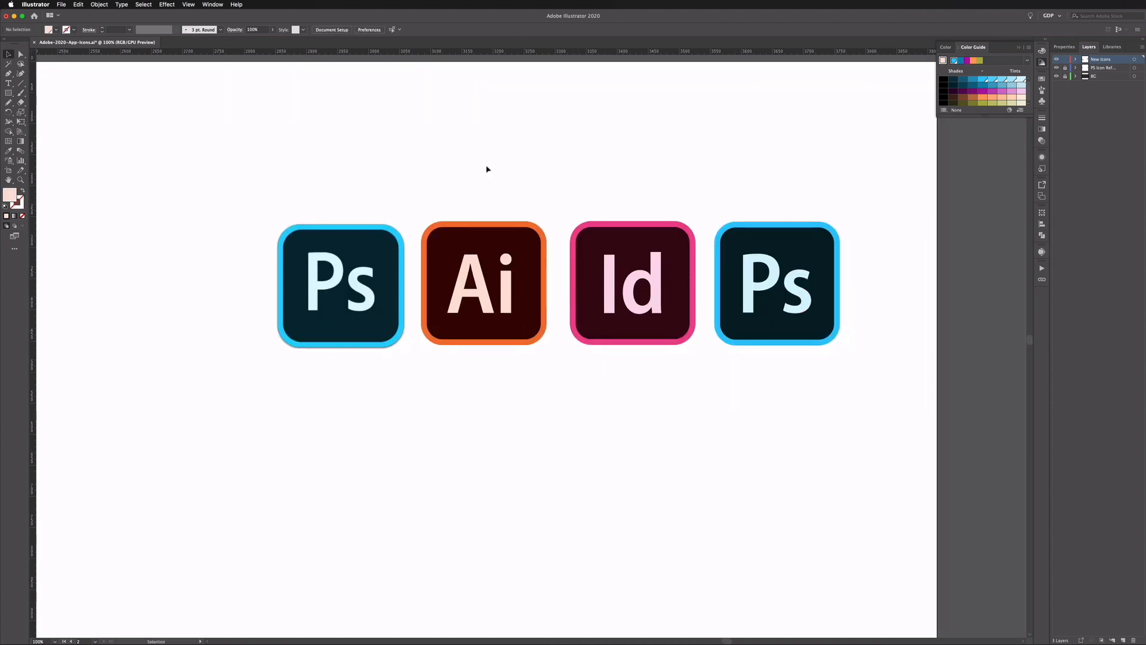
mouse_move(484, 181)
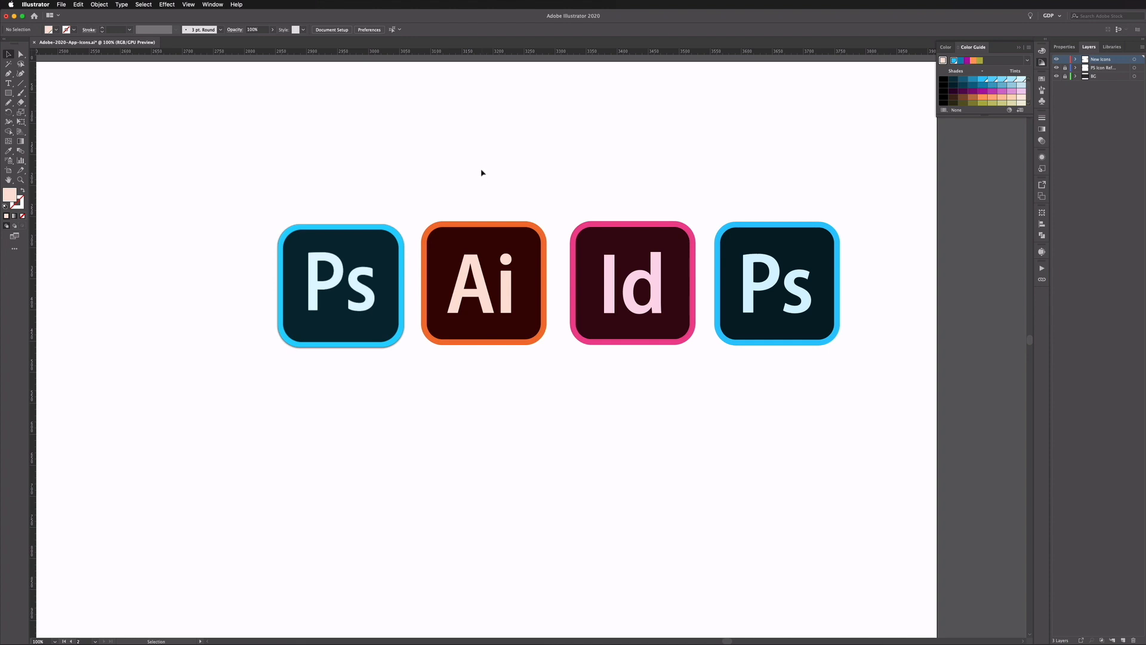
mouse_move(438, 629)
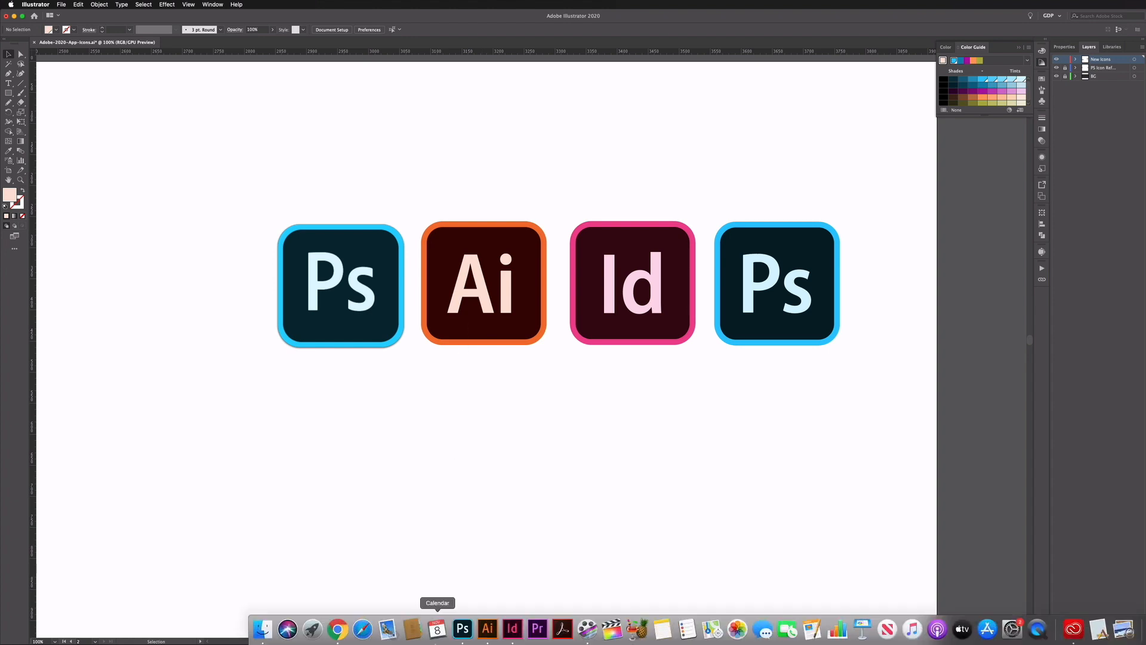
mouse_move(513, 628)
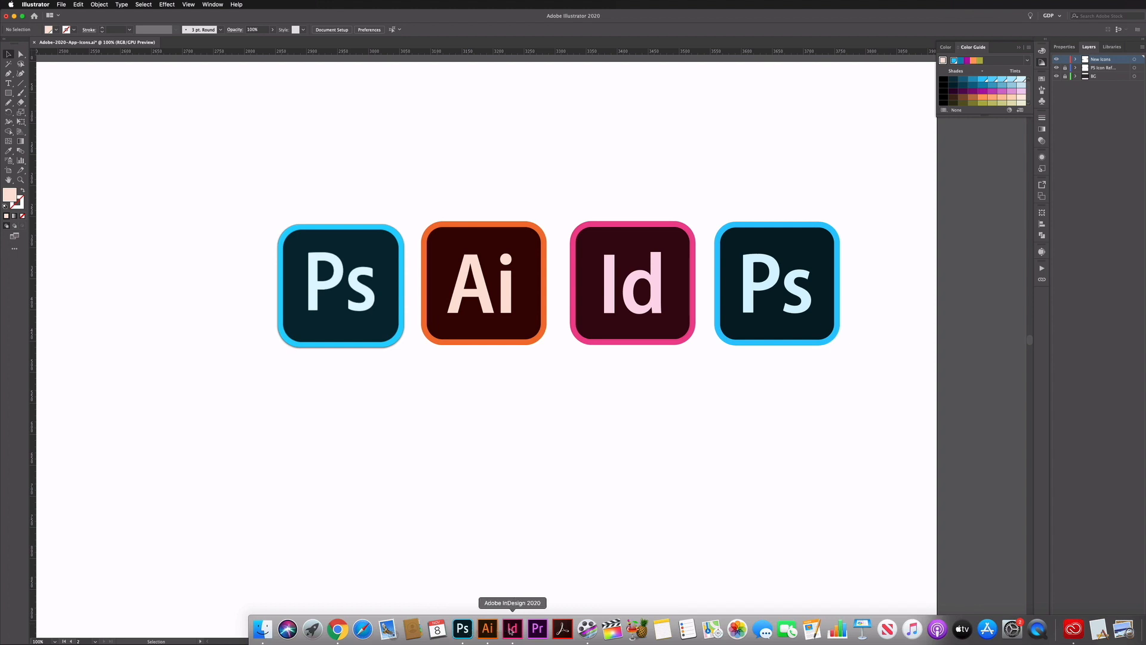
mouse_move(463, 628)
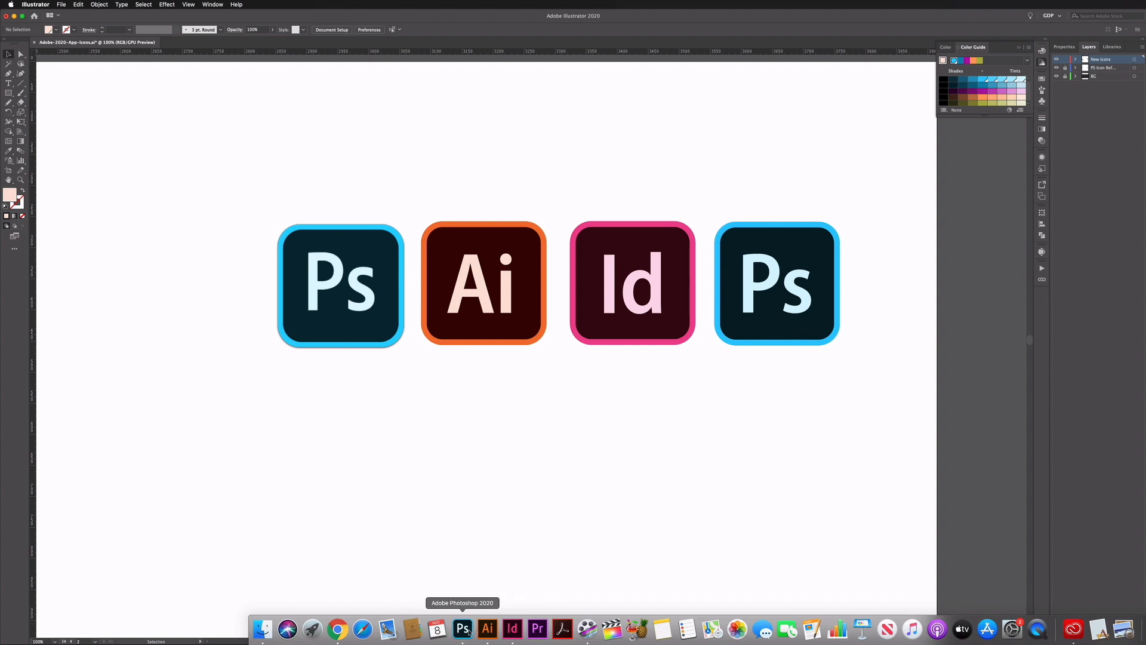
mouse_move(501, 426)
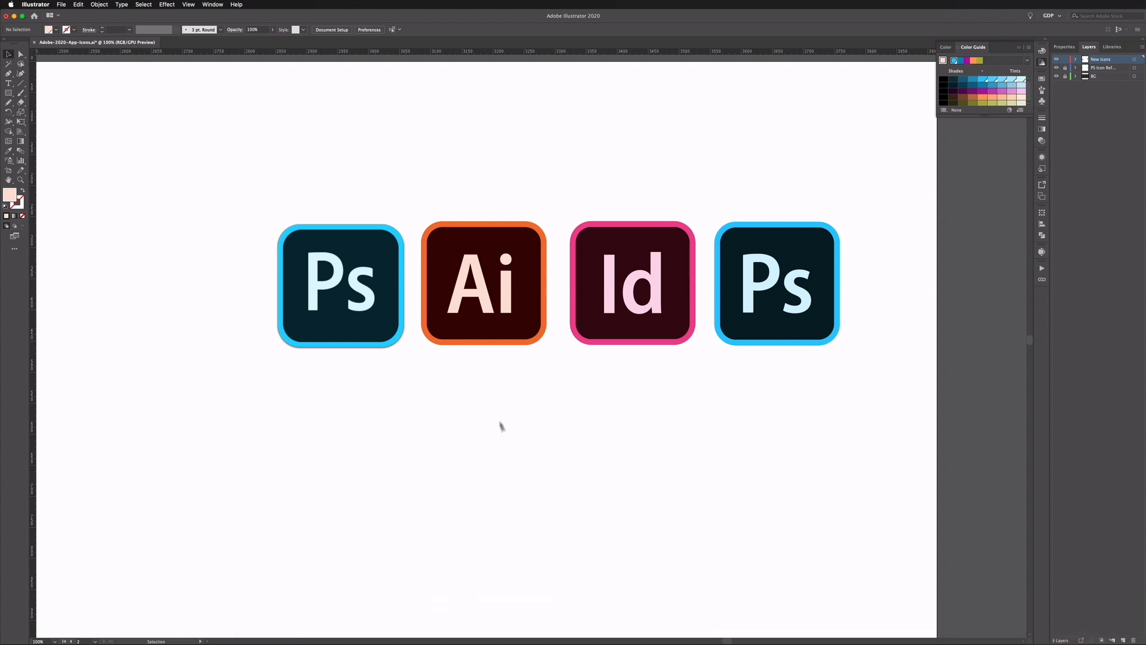